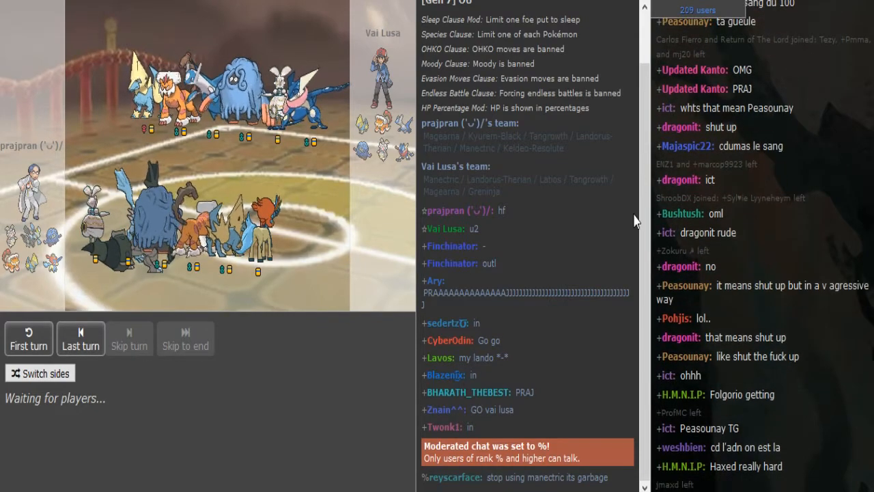
Watch the opening switches until Turn 2, with Magearna facing Landorus
scroll("down", 3)
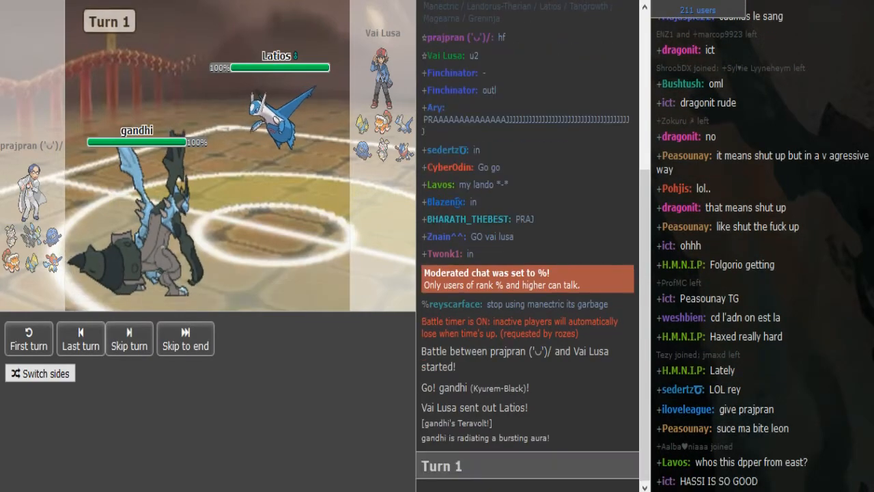
left_click(80, 338)
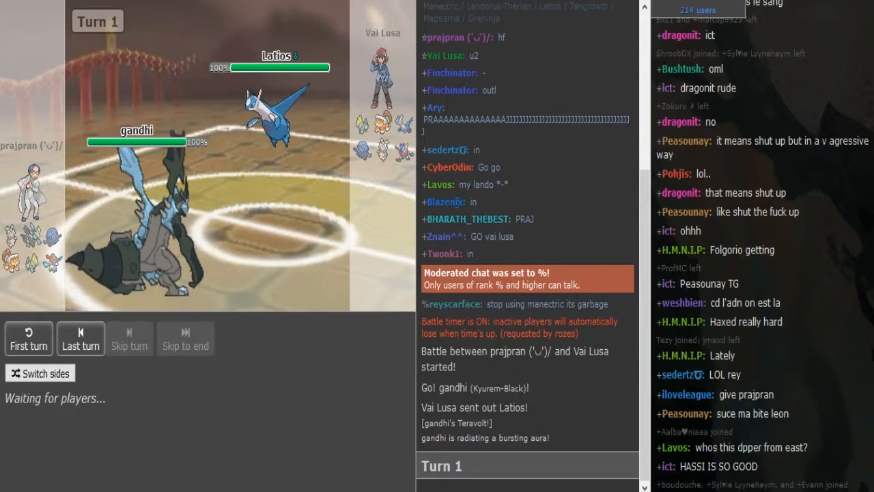
scroll("down", 3)
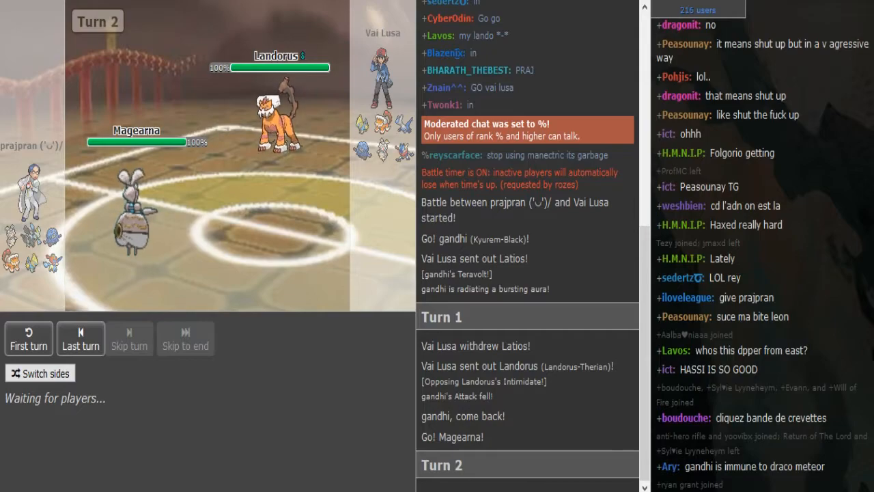
Follow the log as Ice Beam knocks out Landorus and Vai Lusa sends Tangrowth
scroll("down", 3)
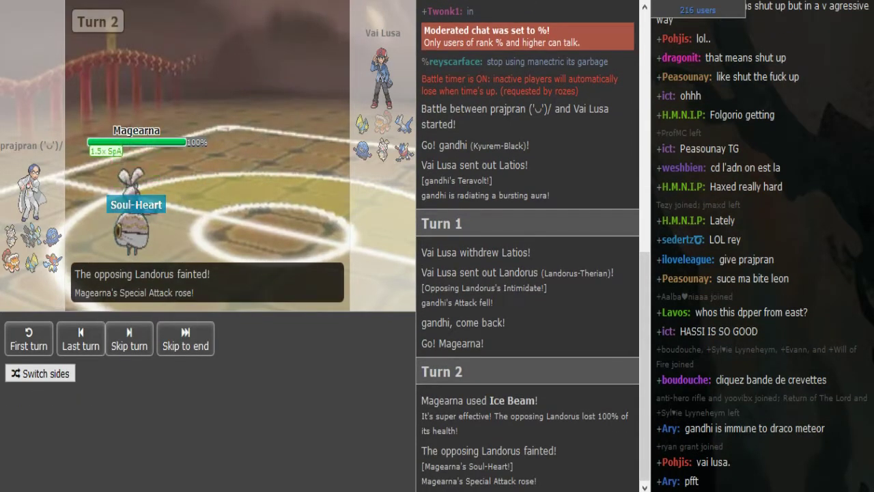
left_click(185, 339)
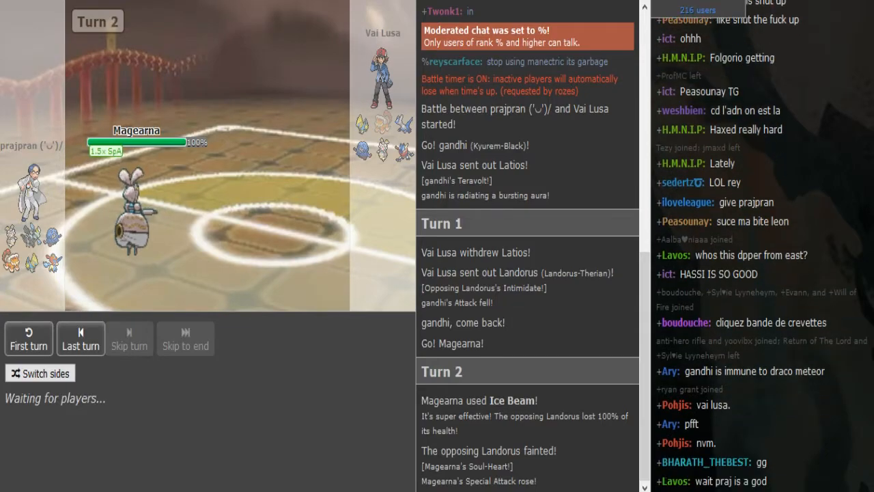
scroll("down", 3)
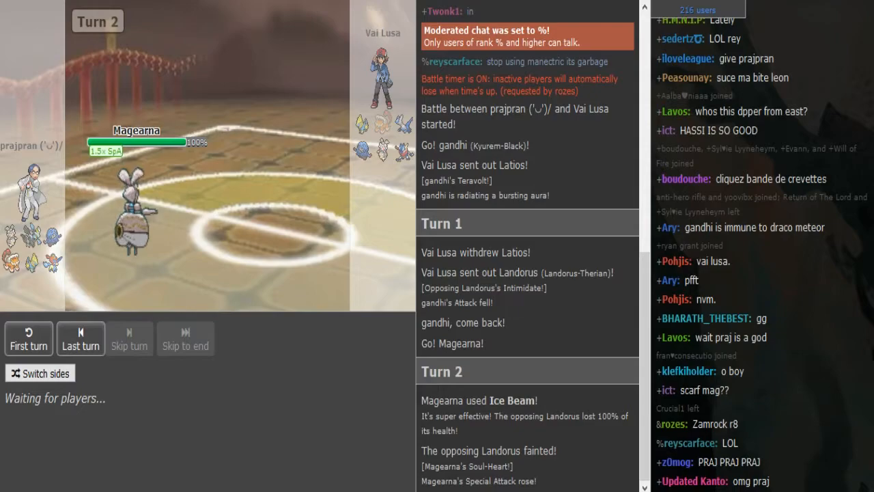
scroll("down", 3)
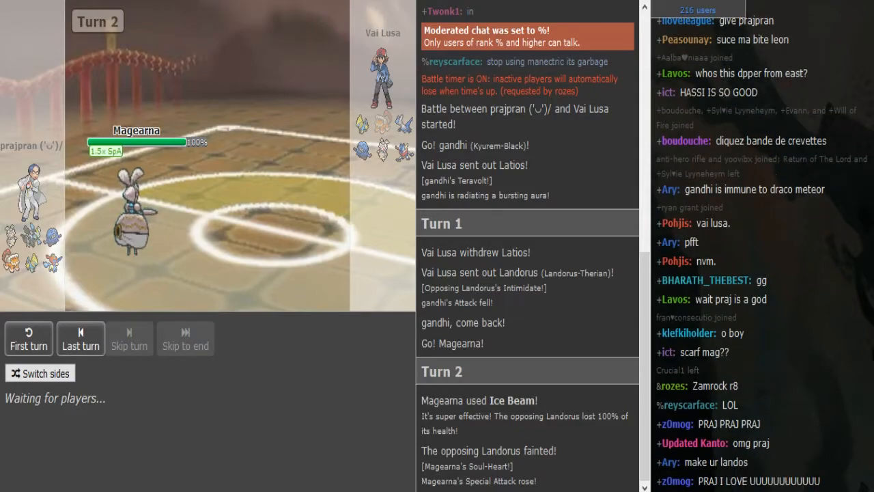
scroll("down", 3)
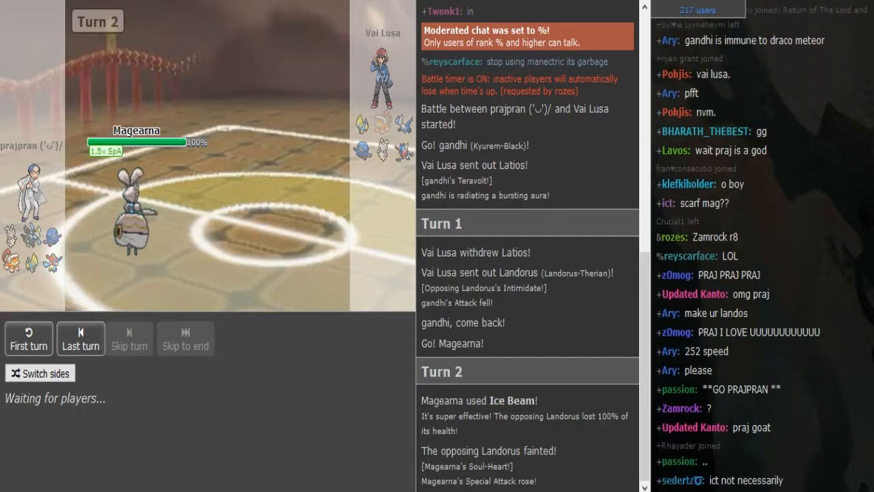
scroll("down", 3)
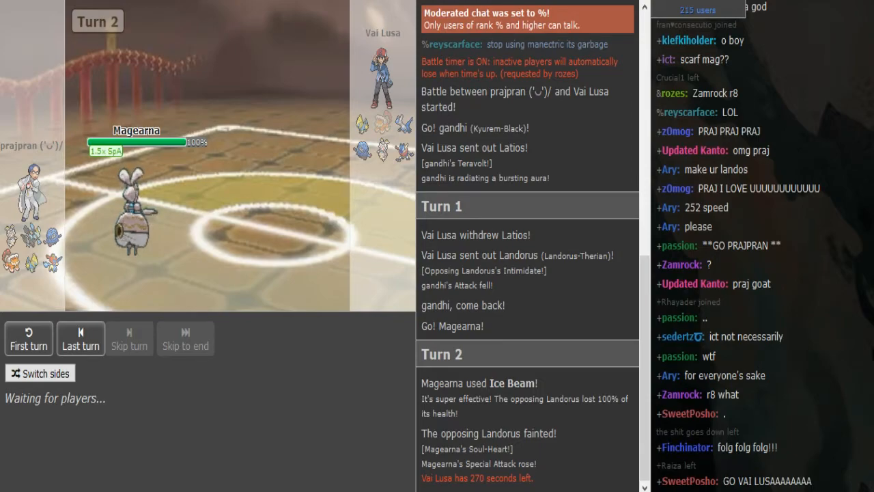
scroll("down", 3)
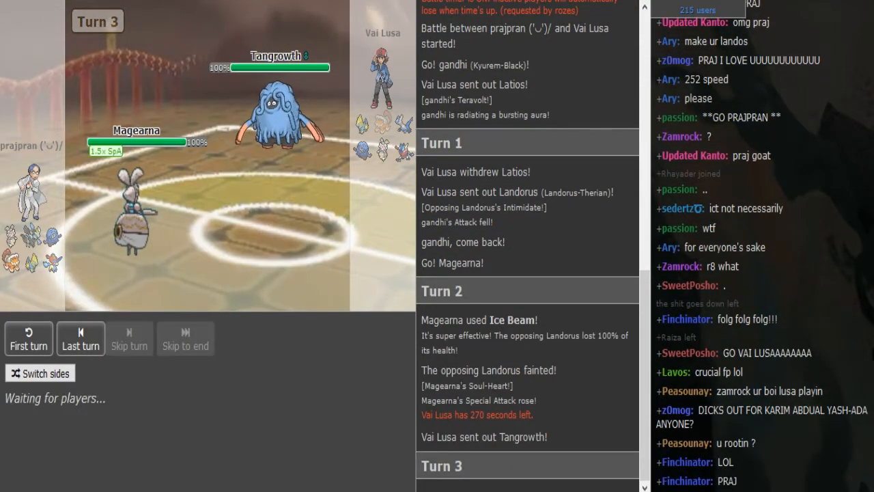
Read Turn 3: Ice Beam cuts Tangrowth to 40%, Earthquake drops Magearna to 76%
scroll("down", 3)
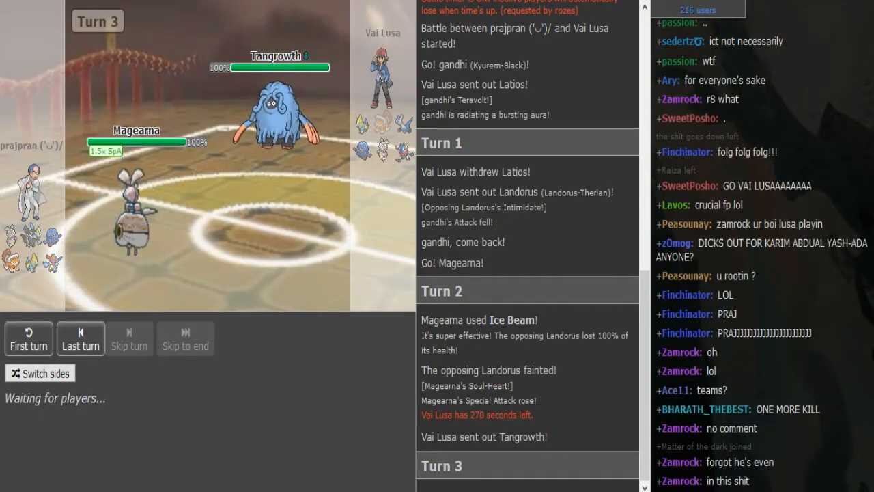
scroll("down", 3)
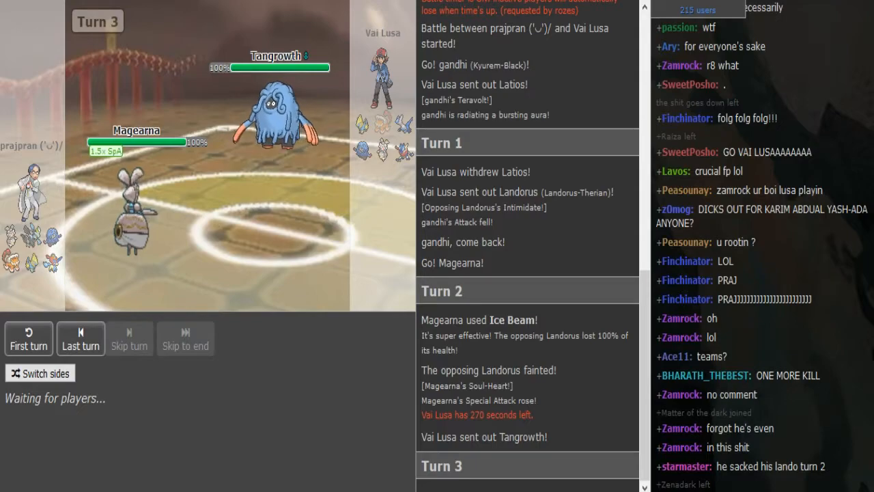
scroll("down", 3)
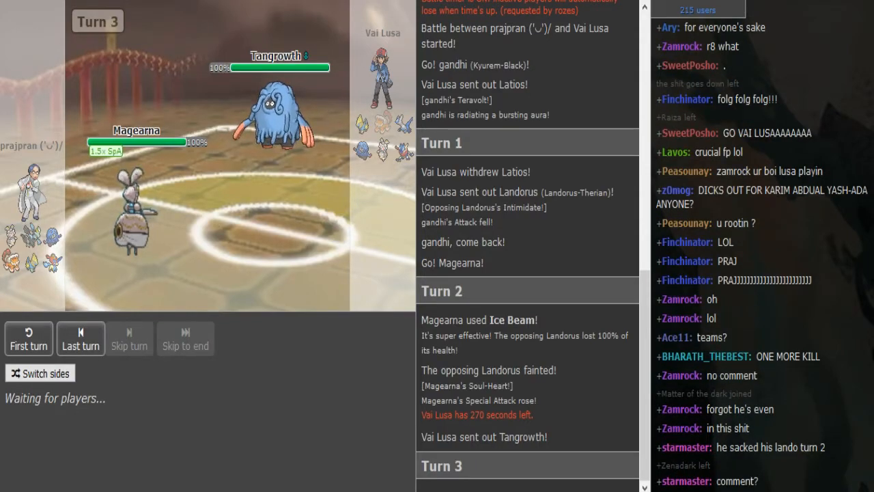
scroll("down", 3)
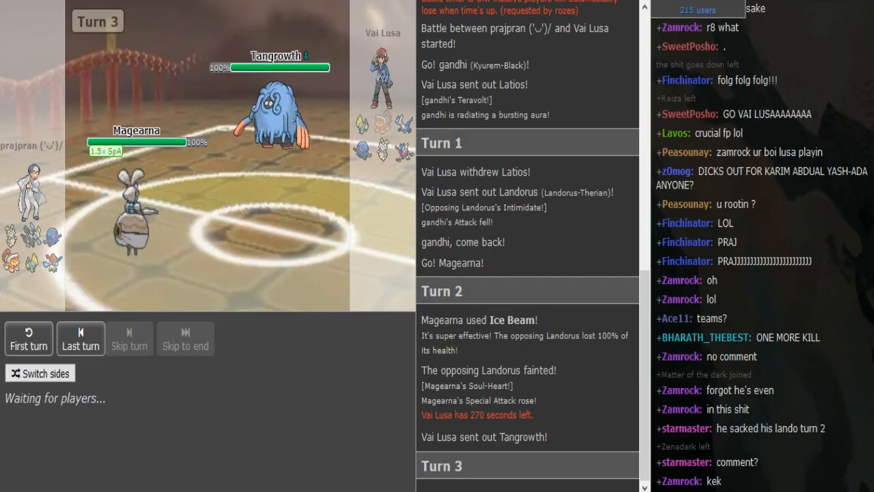
scroll("down", 3)
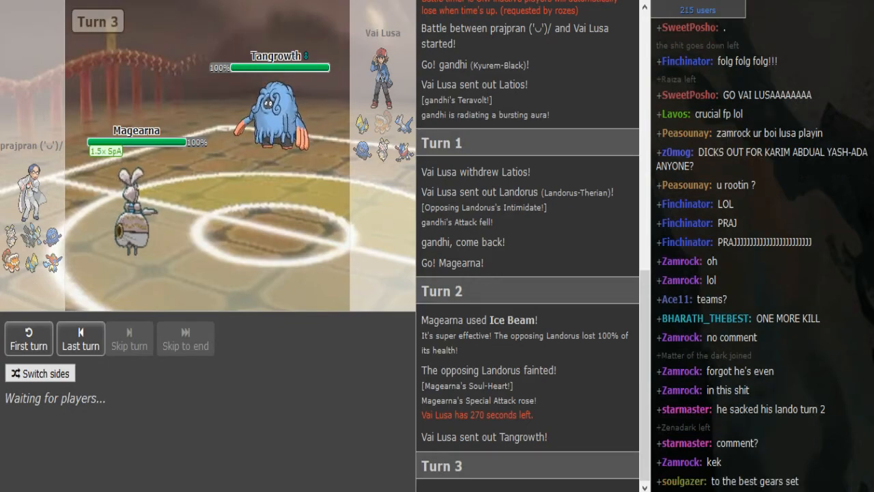
scroll("down", 3)
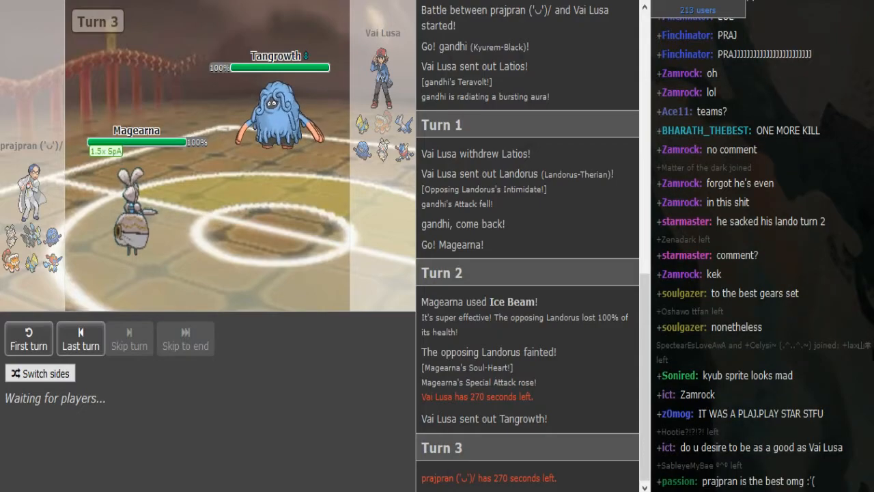
scroll("down", 3)
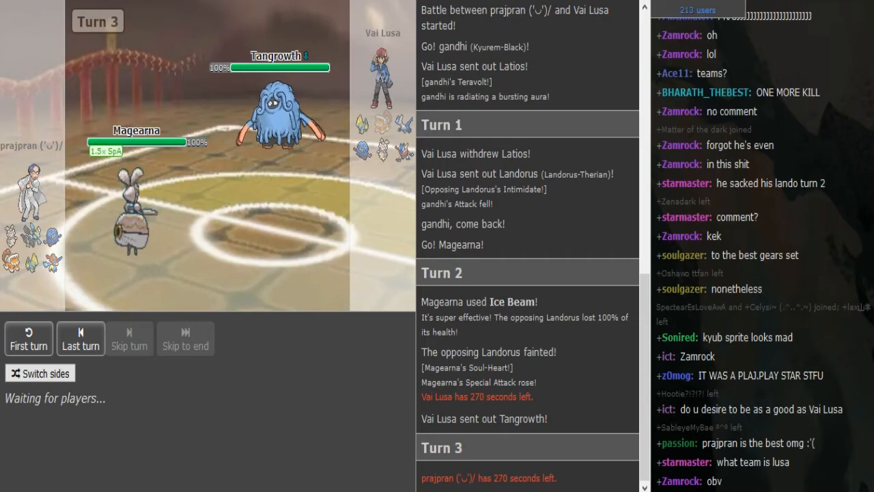
scroll("down", 3)
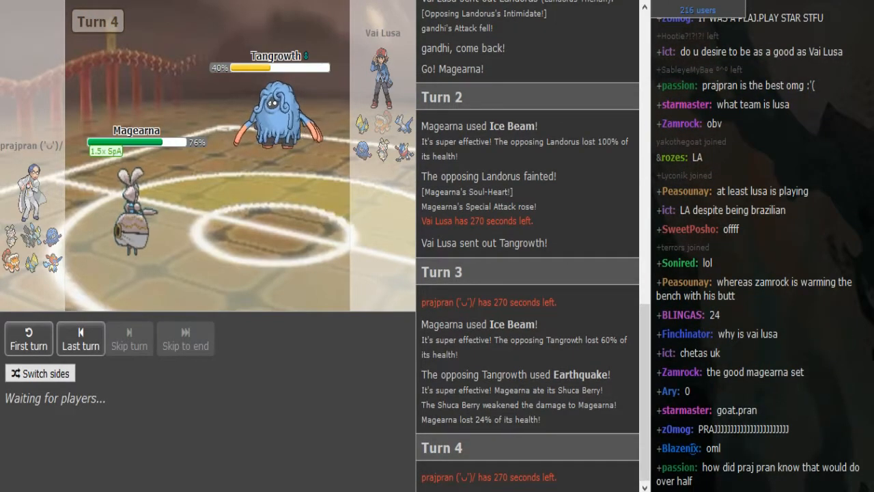
Watch Ice Beam knock out Tangrowth and Manectric come in as Turn 5 starts
scroll("down", 3)
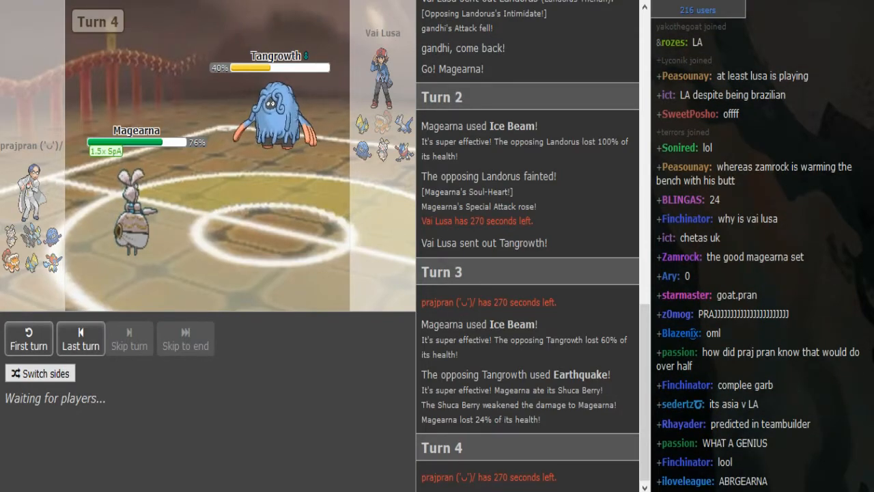
scroll("down", 3)
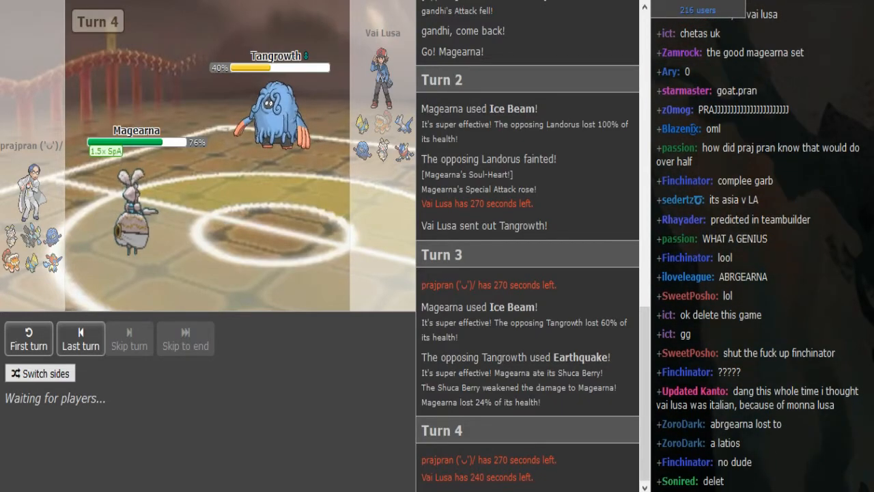
scroll("down", 3)
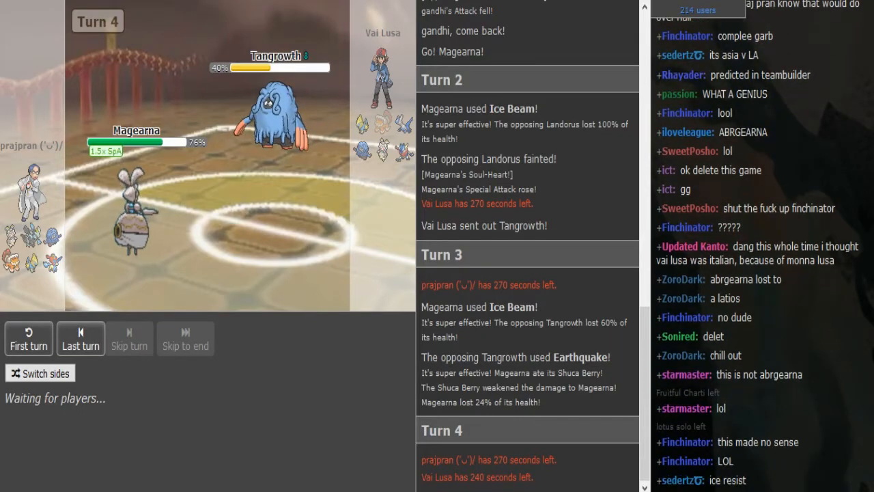
scroll("down", 3)
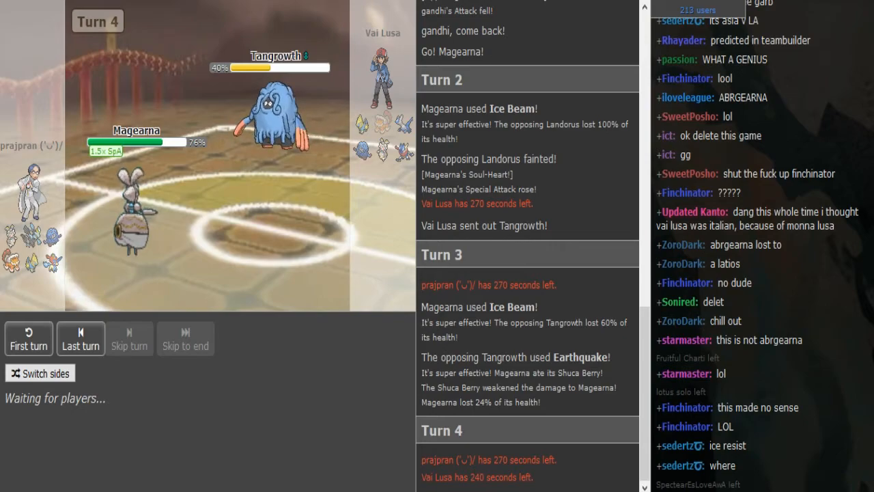
scroll("down", 3)
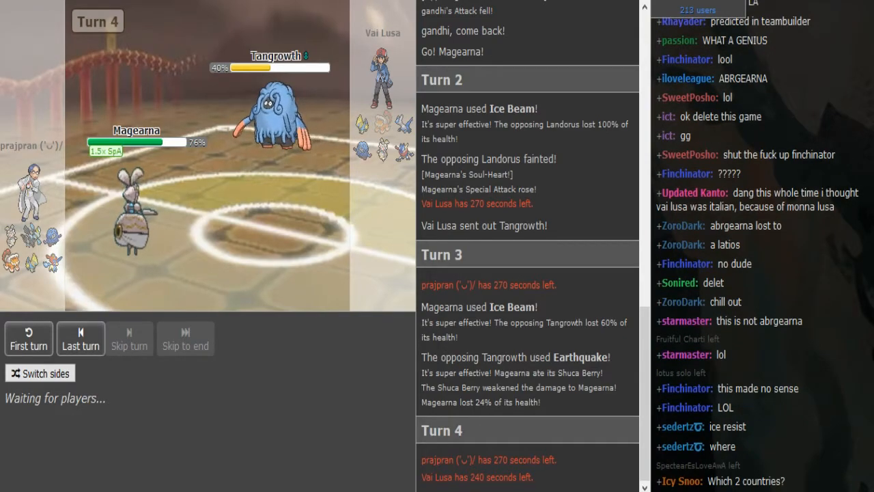
scroll("down", 3)
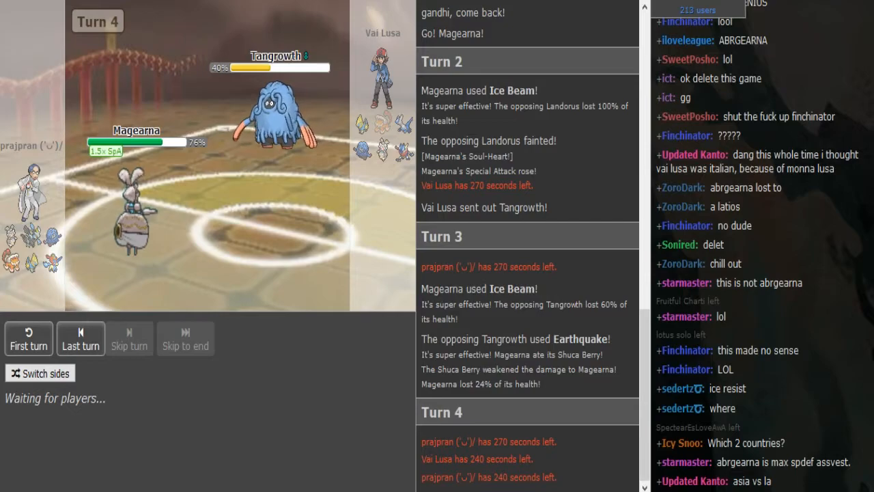
scroll("down", 3)
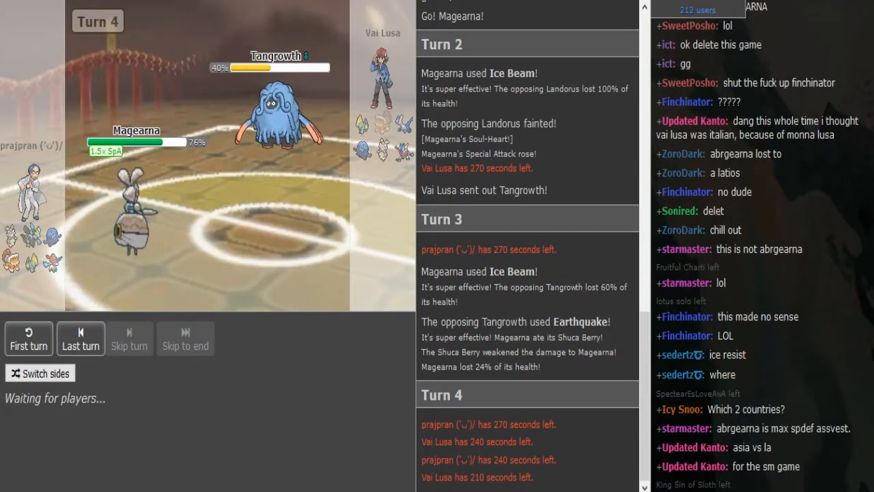
scroll("down", 3)
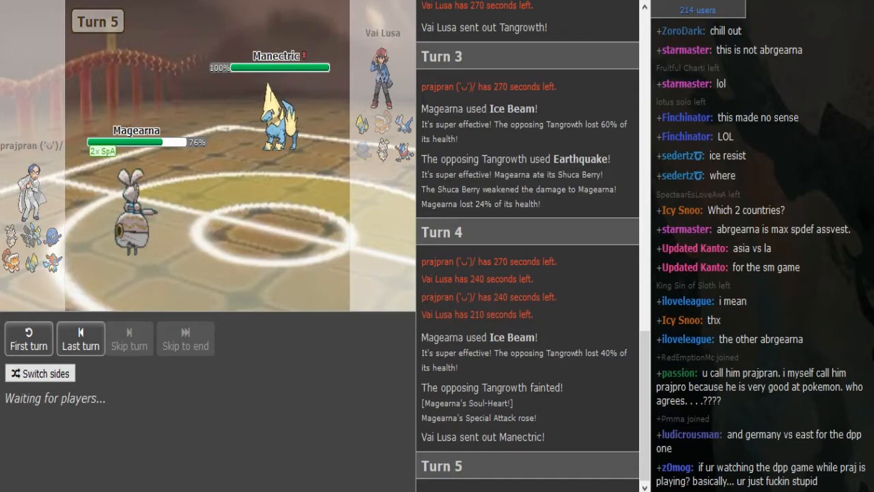
Follow Turns 5-6: Mega Manectric swaps to Greninja, which Subzero Slammer cuts to 27%
scroll("down", 3)
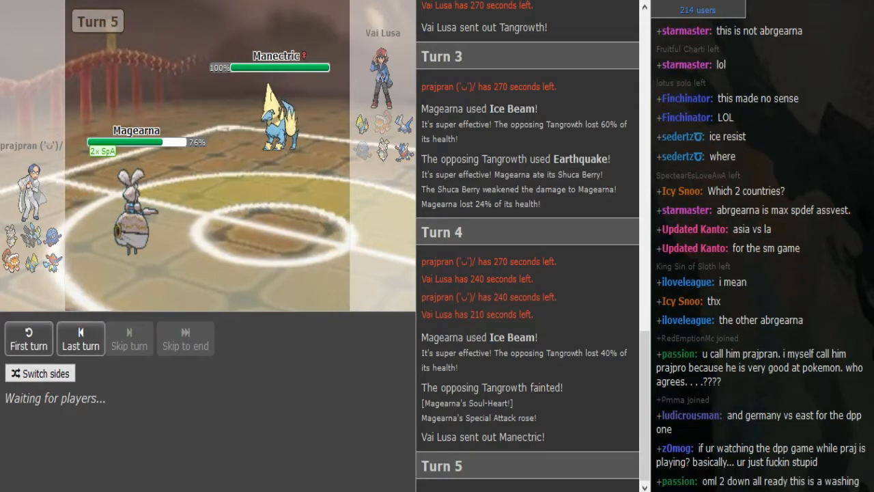
scroll("down", 3)
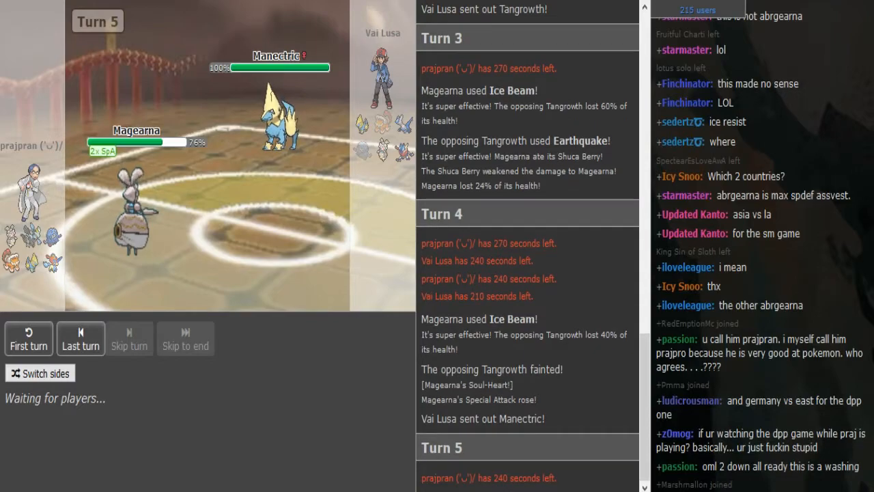
scroll("down", 3)
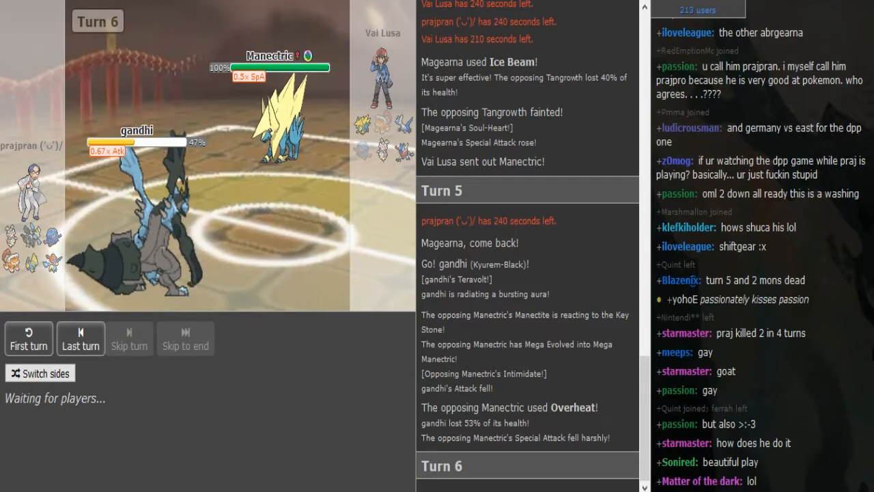
mouse_move(379, 242)
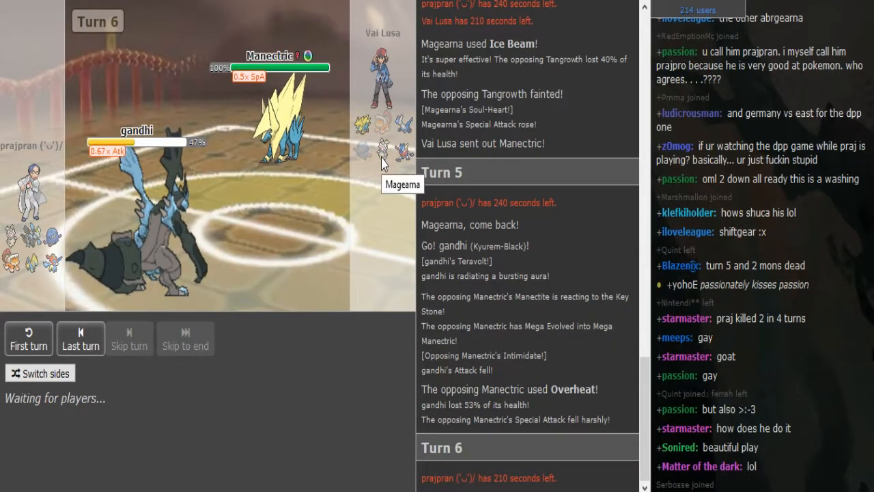
mouse_move(338, 286)
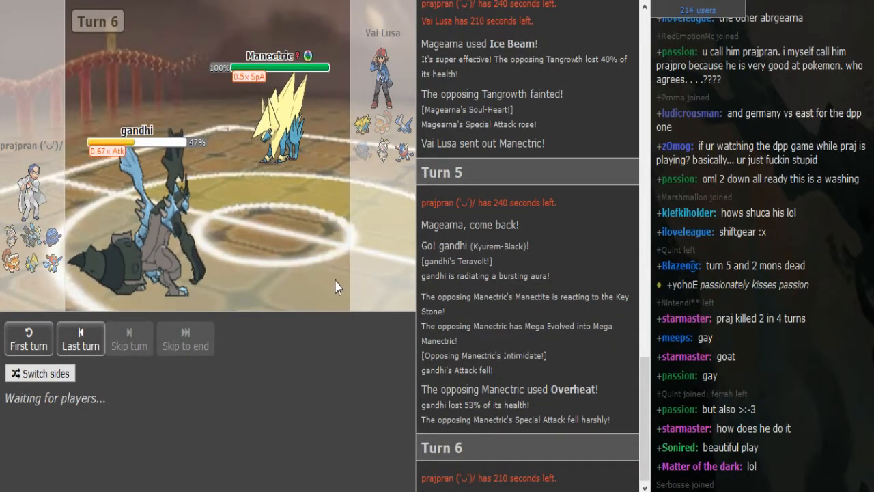
scroll("down", 3)
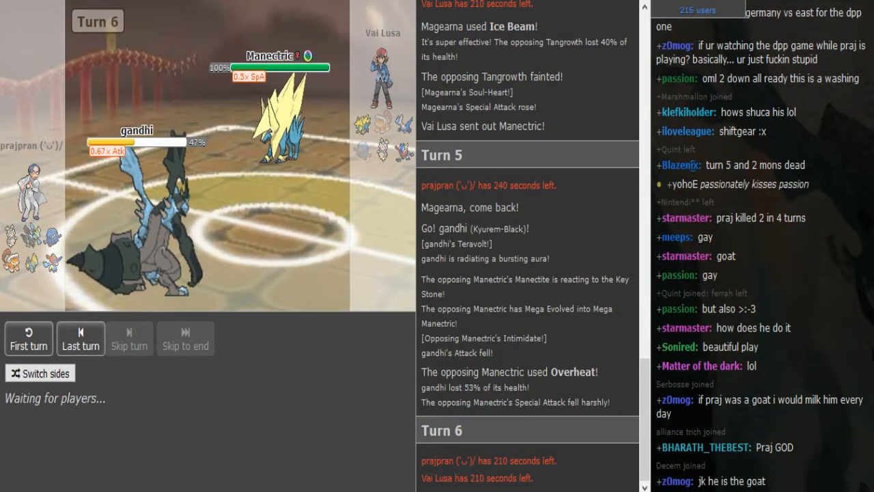
scroll("down", 3)
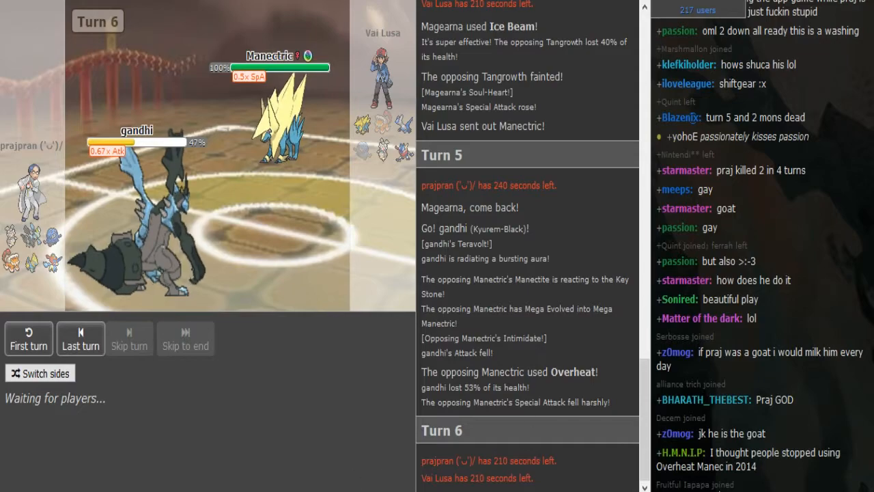
scroll("down", 3)
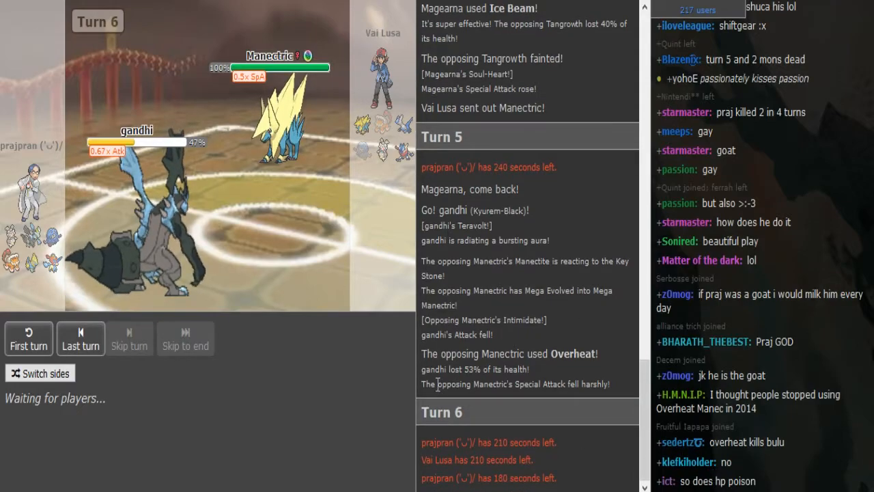
scroll("down", 3)
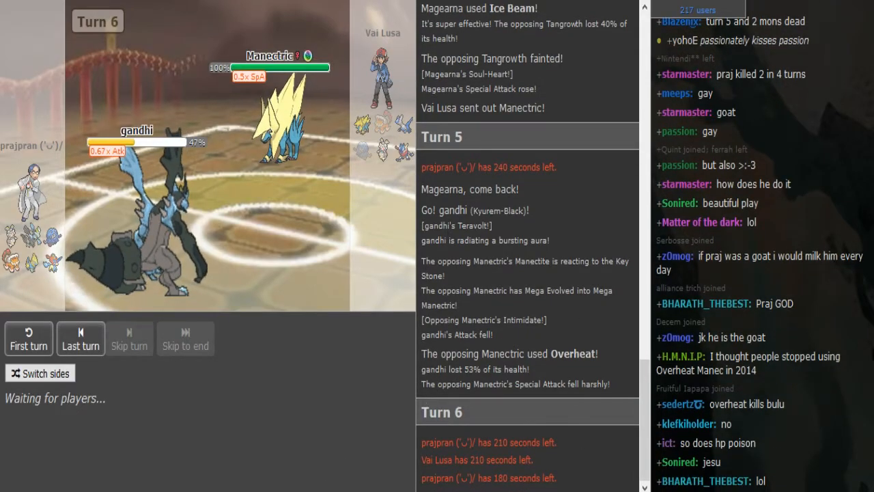
scroll("down", 3)
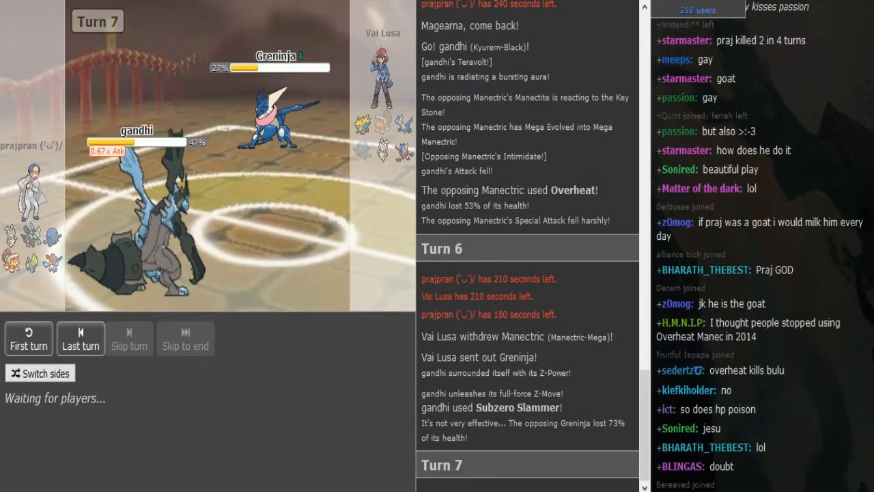
Watch Keldeo come in, Greninja set Spikes, and Secret Sword crit Latios to 56%
scroll("down", 3)
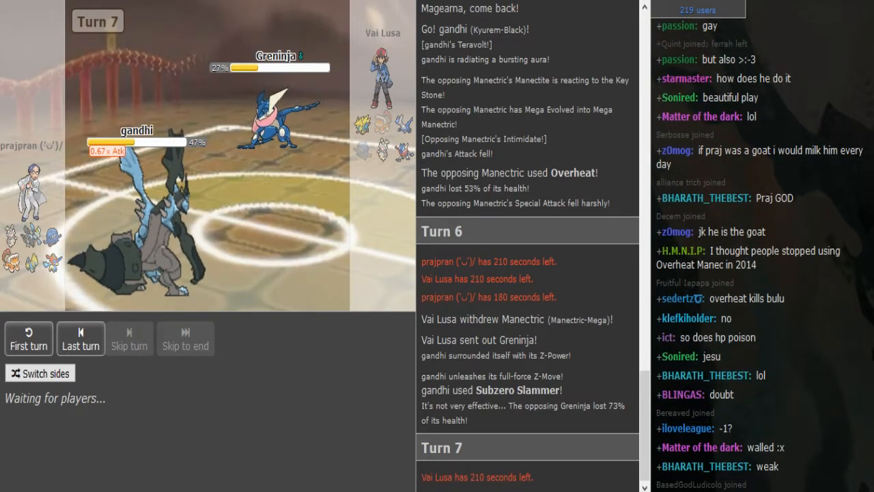
scroll("down", 3)
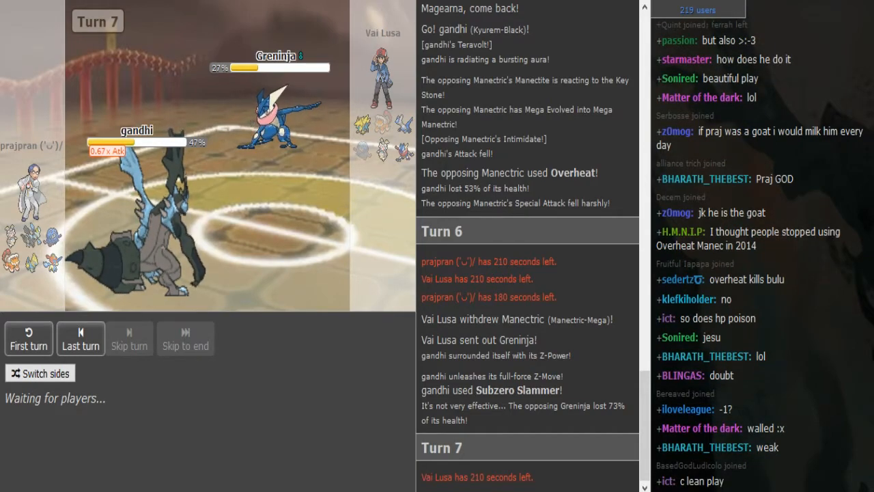
scroll("down", 3)
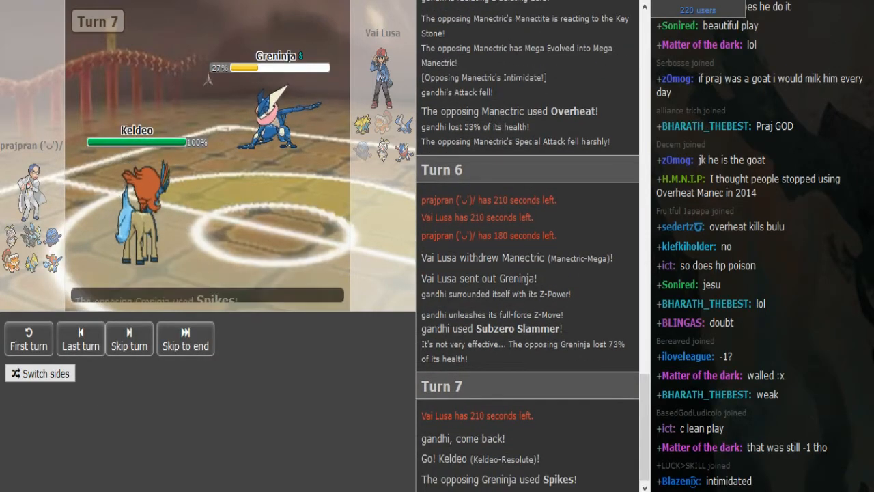
left_click(80, 338)
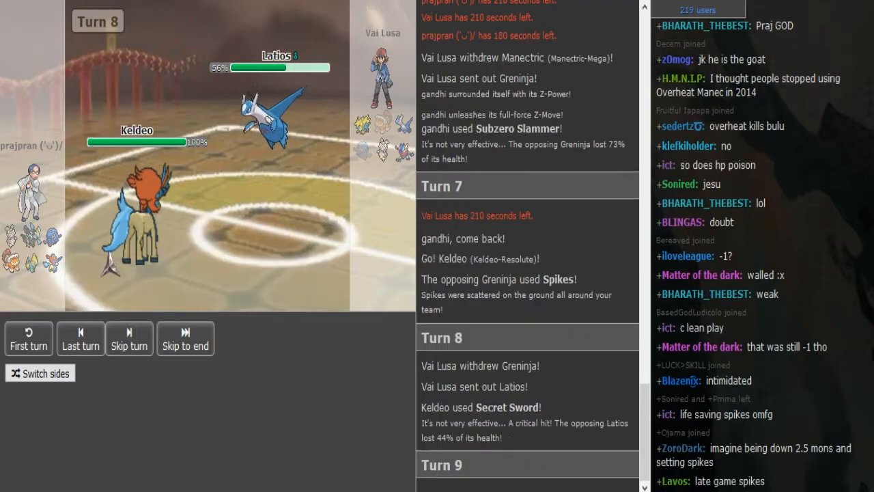
Follow Tangrowth taking Psyshock and Knock Off hitting Mega Manectric at 87%
left_click(128, 338)
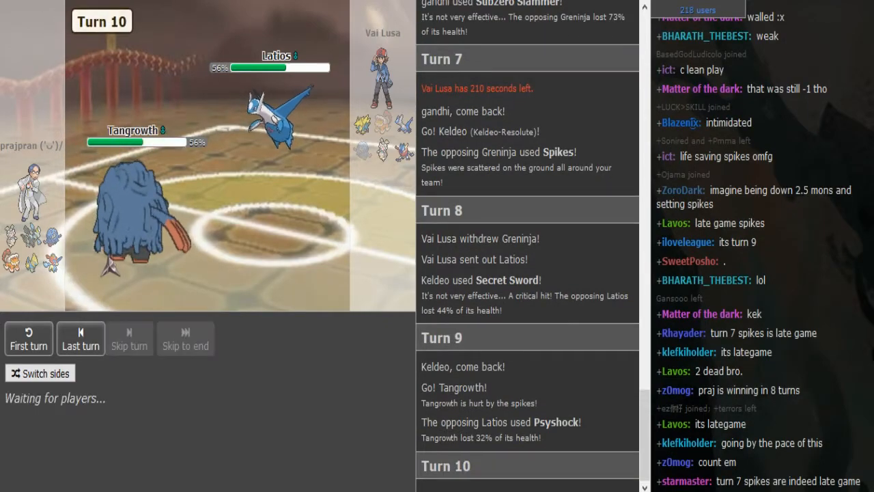
scroll("down", 3)
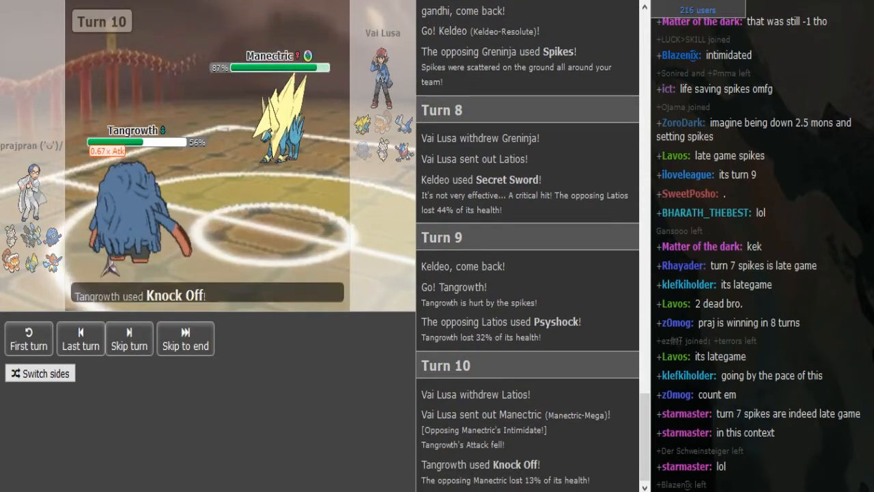
left_click(129, 338)
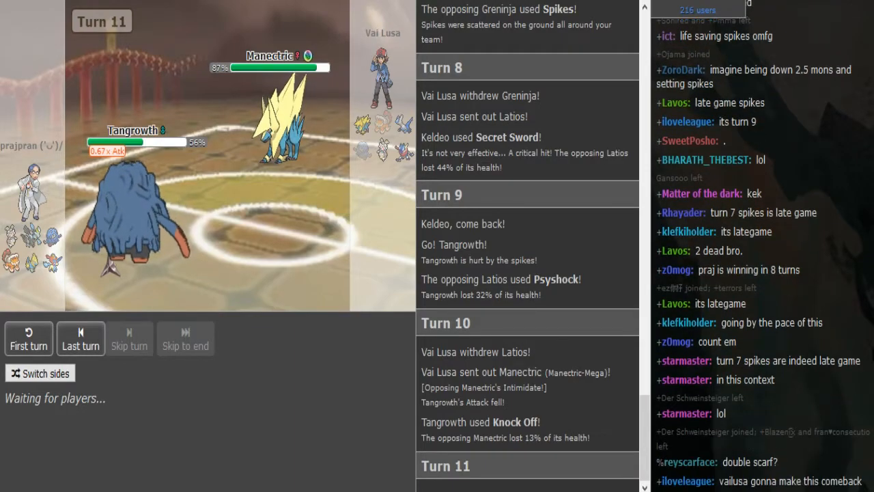
Watch Mega Manectric's Overheat knock out gandhi and Manectric enter on Spikes
scroll("down", 3)
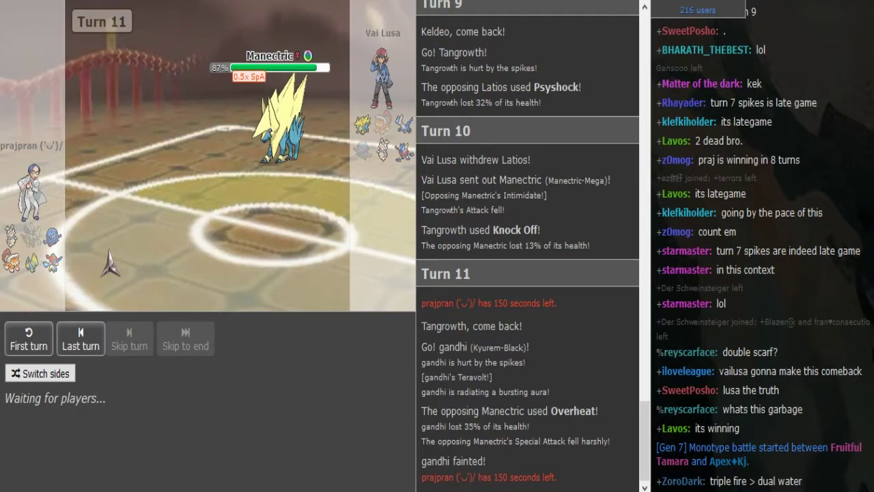
mouse_move(408, 126)
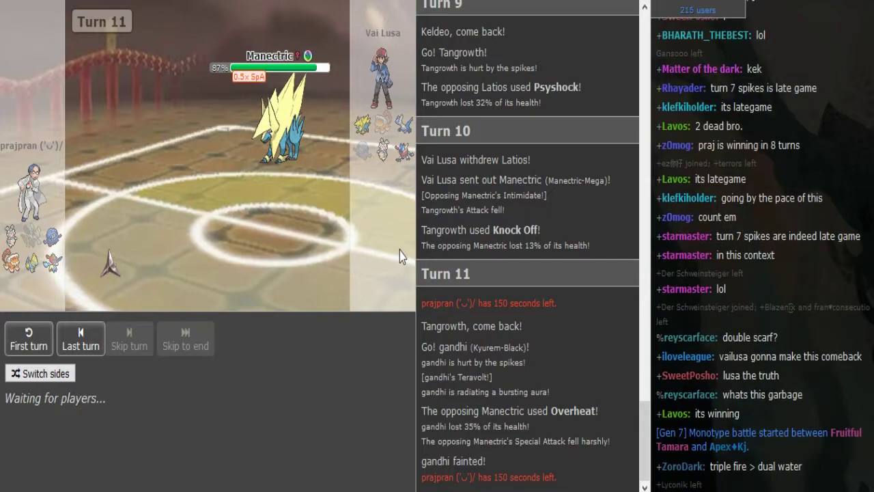
mouse_move(295, 490)
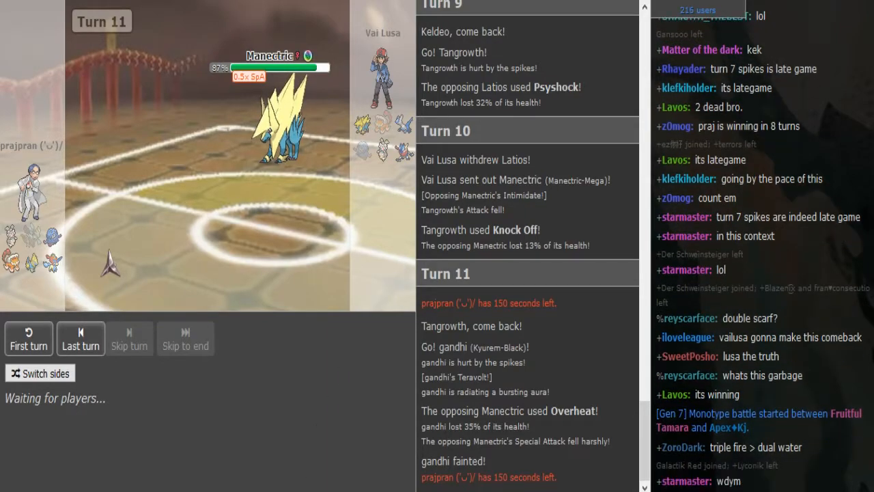
scroll("down", 3)
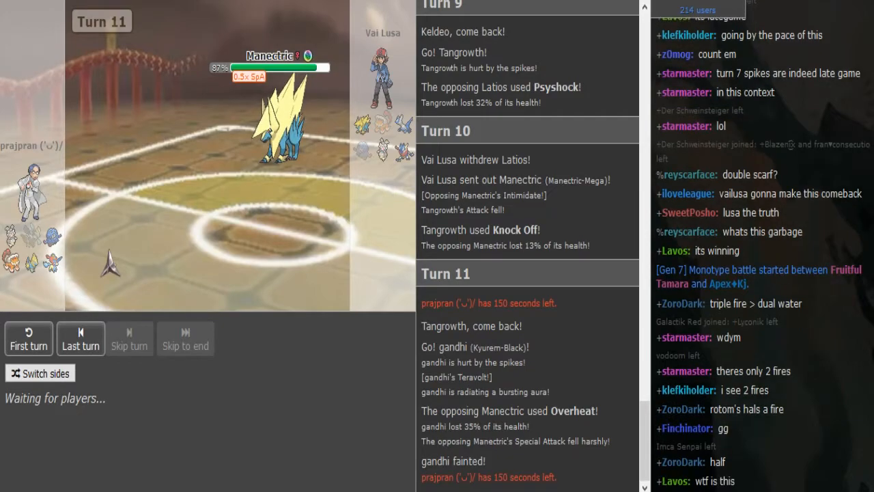
scroll("down", 3)
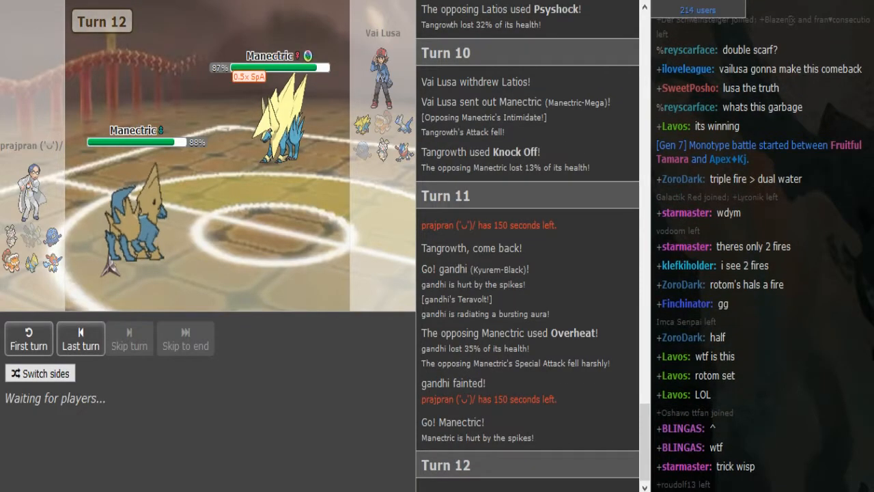
scroll("down", 3)
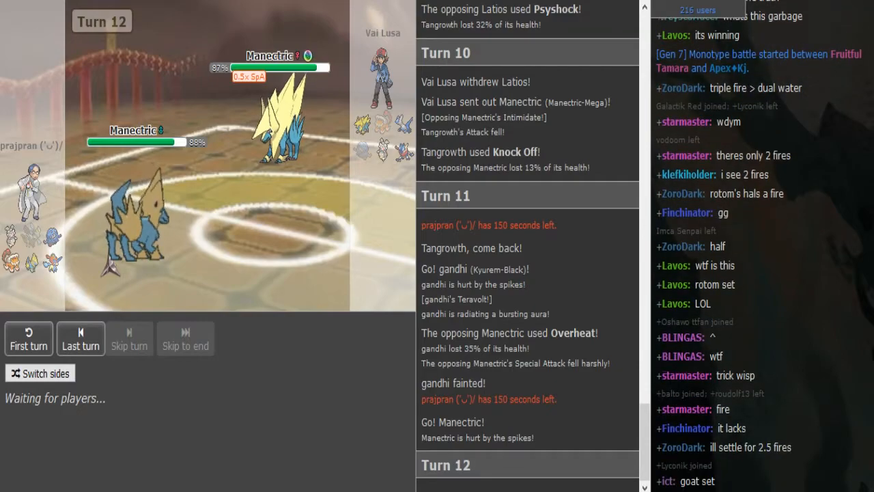
scroll("down", 3)
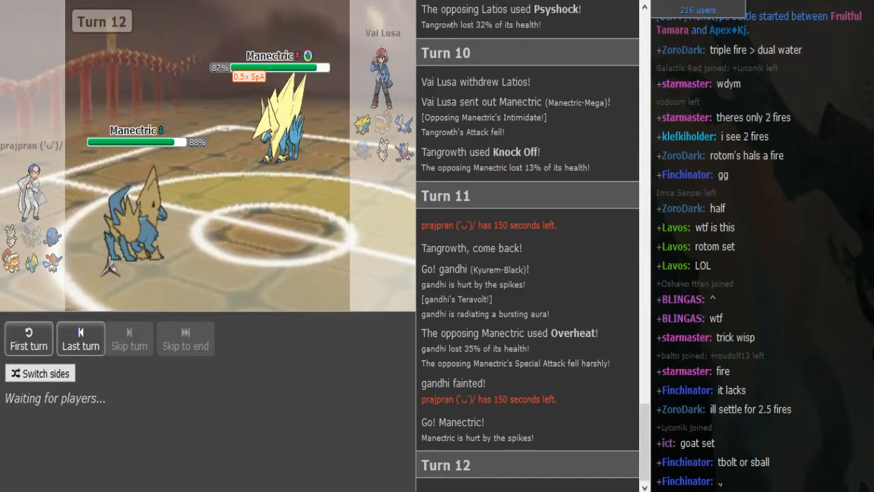
scroll("down", 3)
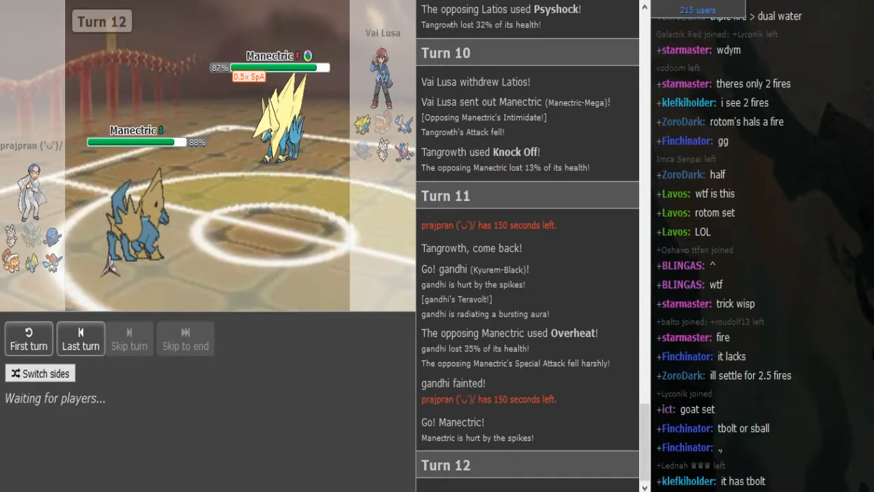
scroll("down", 3)
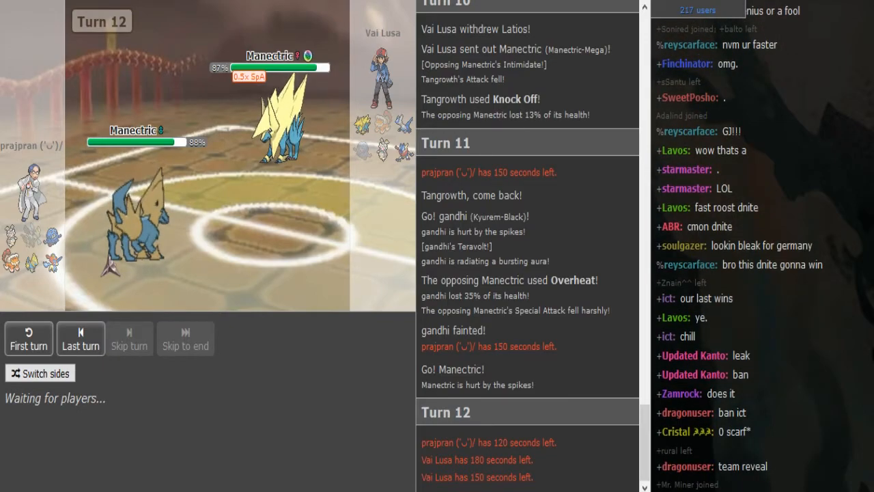
scroll("down", 3)
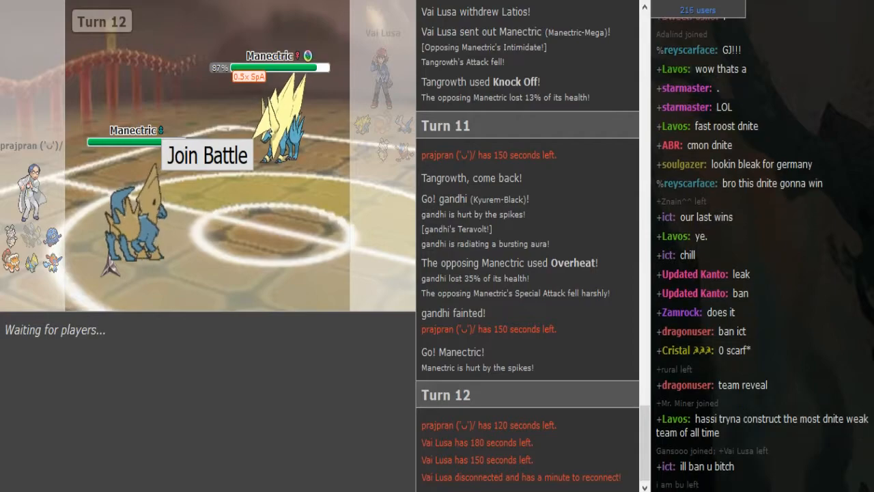
scroll("down", 3)
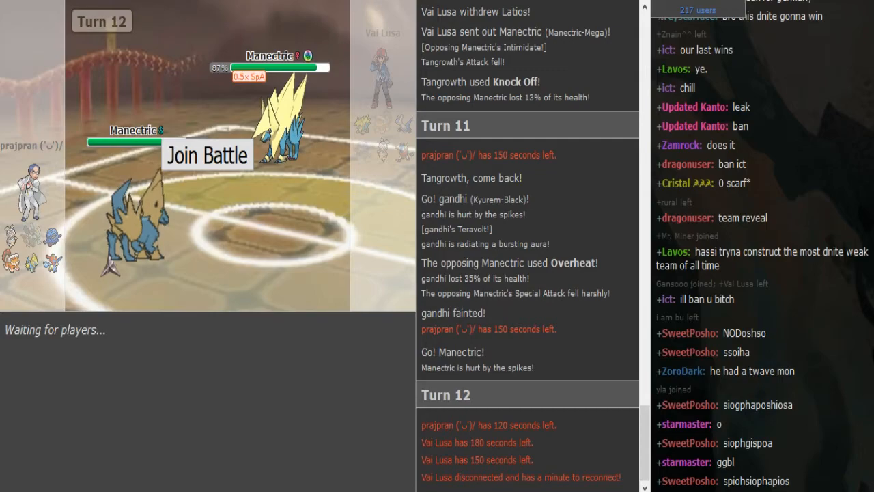
scroll("down", 3)
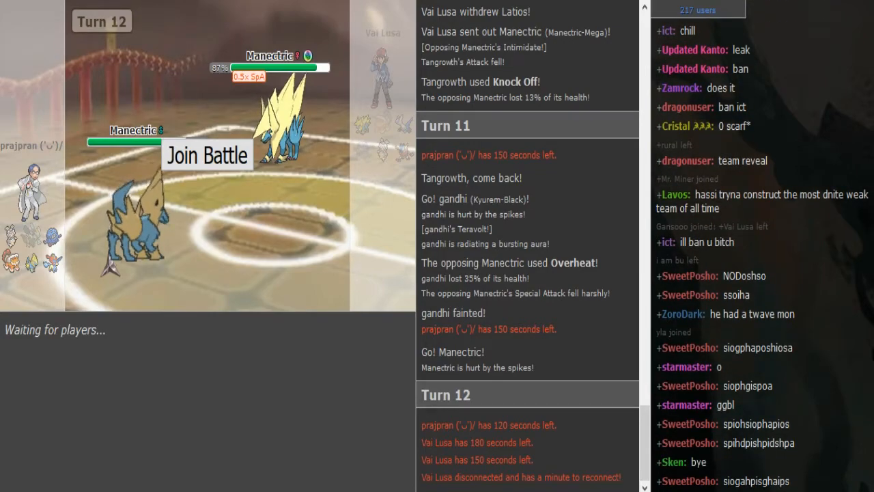
scroll("down", 3)
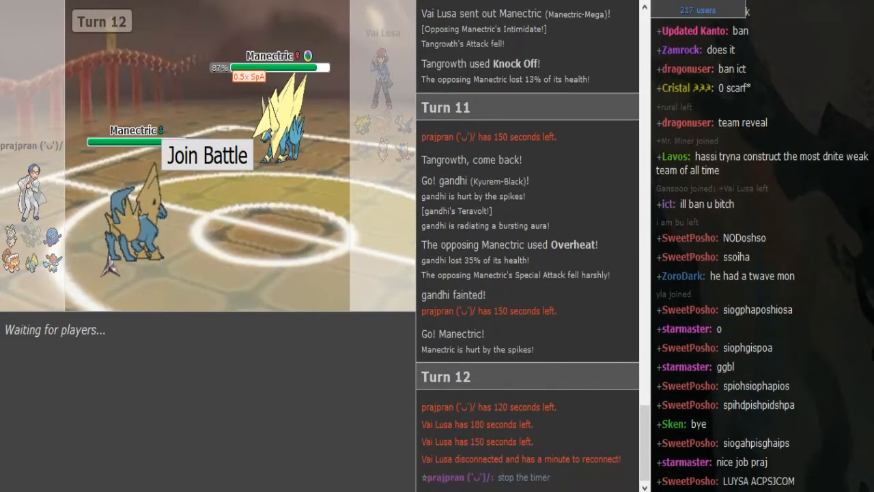
scroll("down", 3)
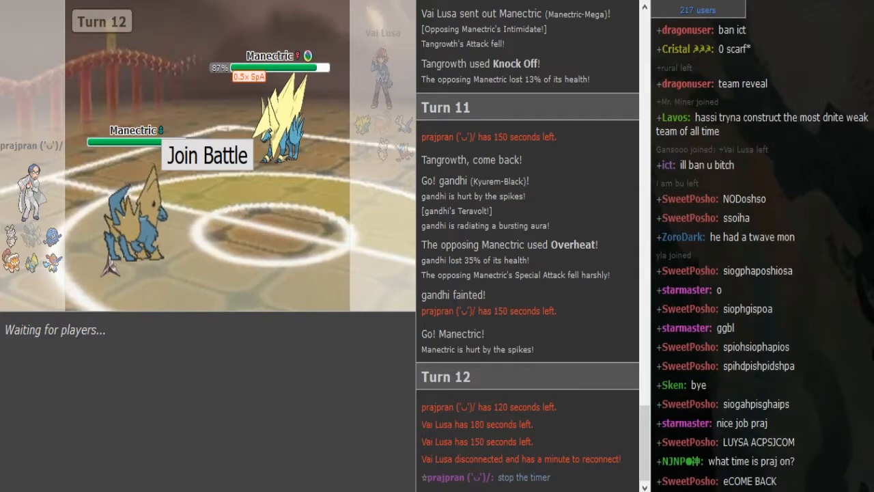
scroll("down", 3)
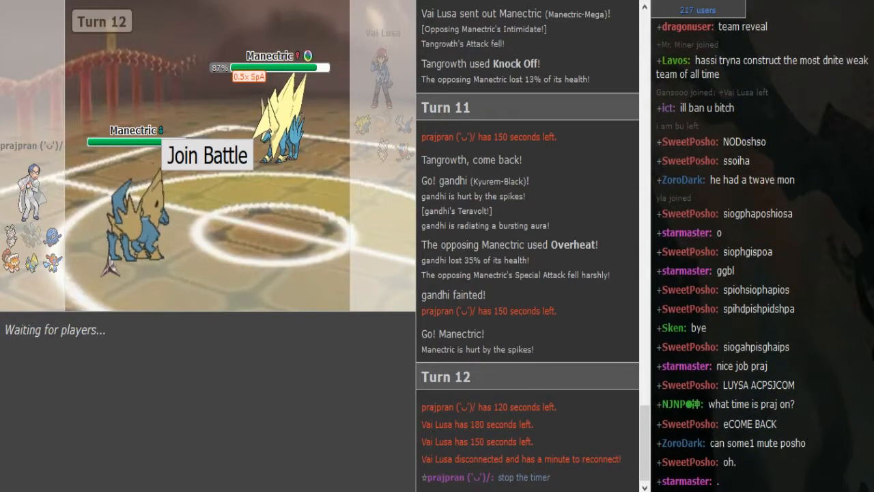
scroll("down", 3)
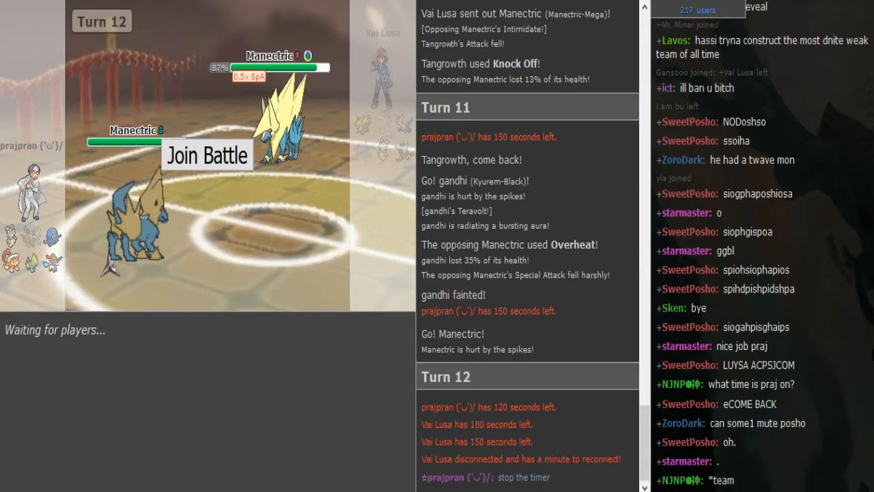
scroll("down", 3)
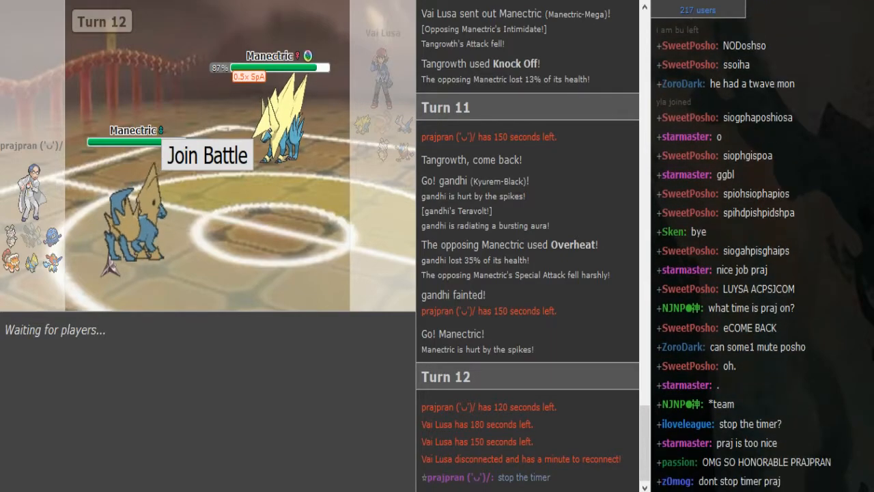
scroll("down", 3)
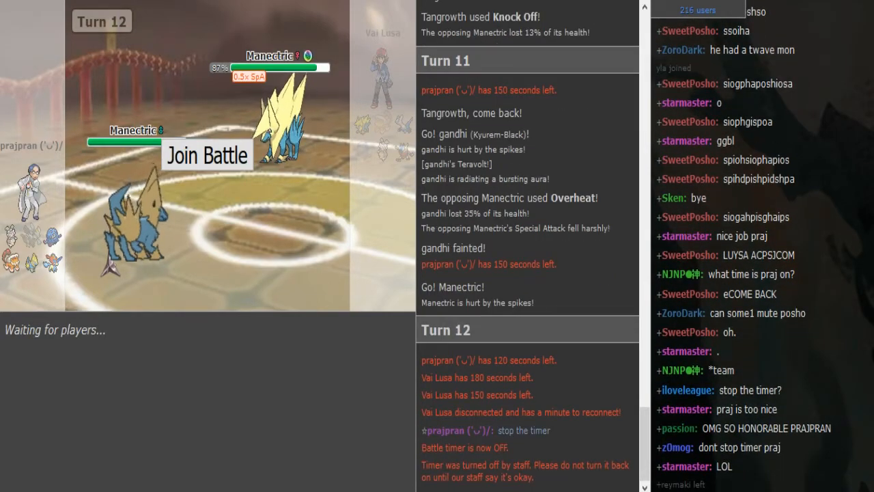
scroll("down", 3)
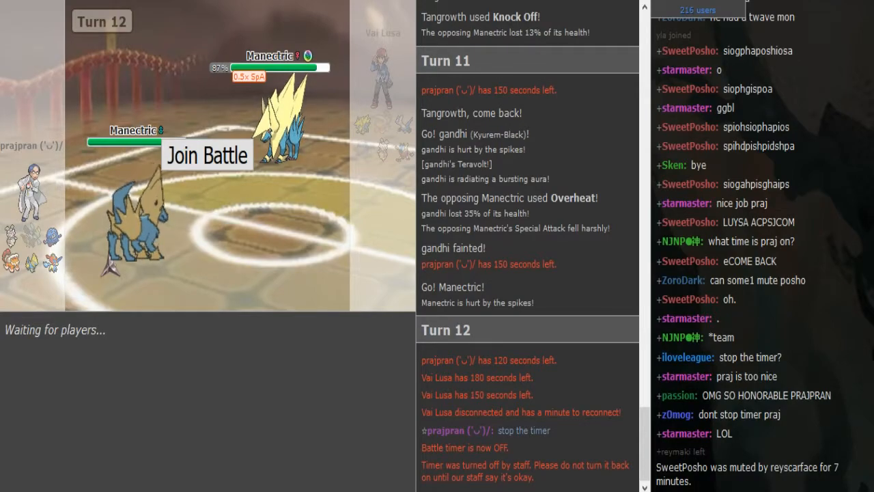
scroll("down", 3)
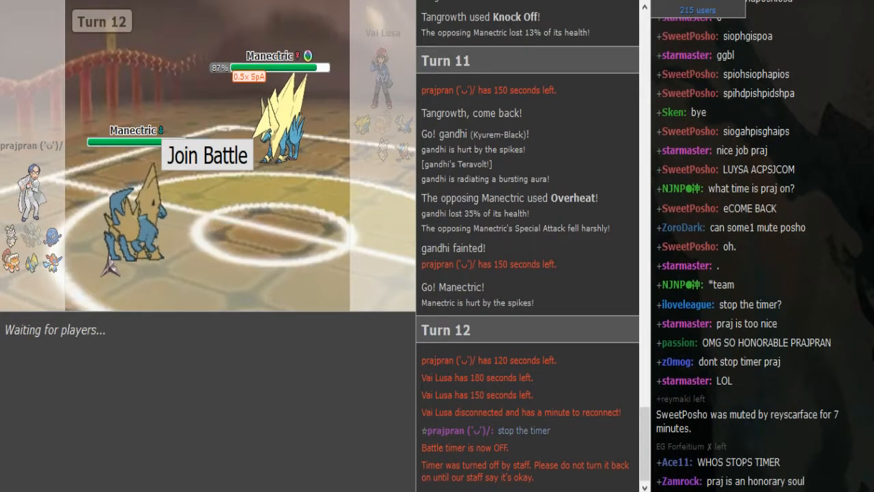
scroll("down", 3)
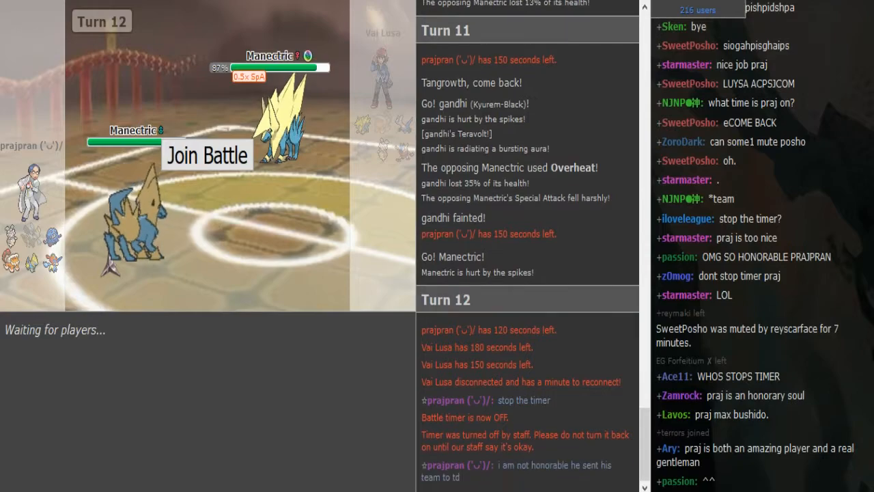
scroll("down", 3)
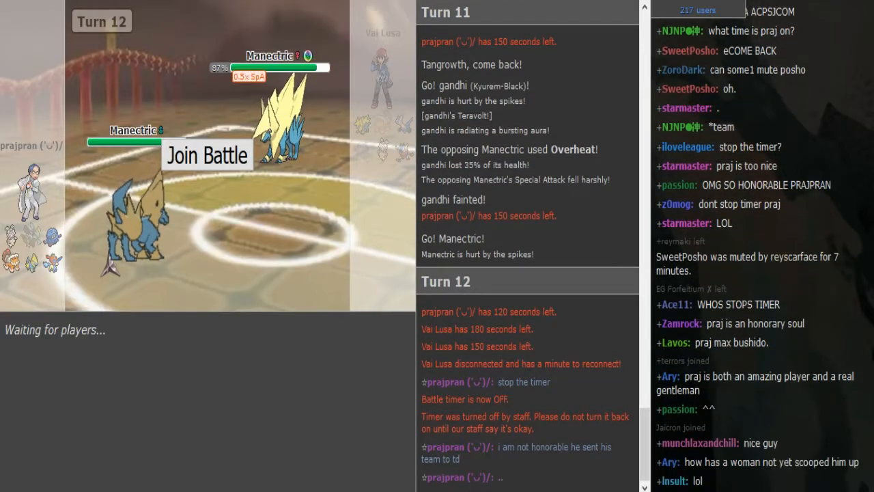
scroll("down", 3)
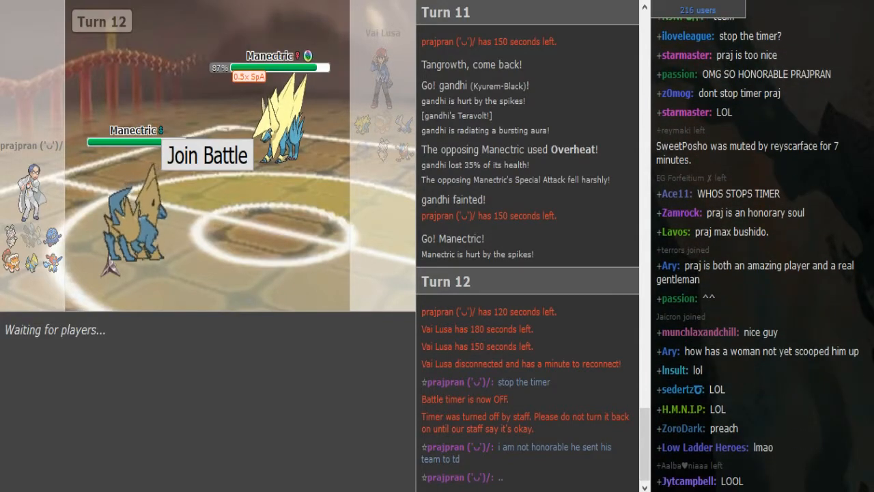
scroll("down", 3)
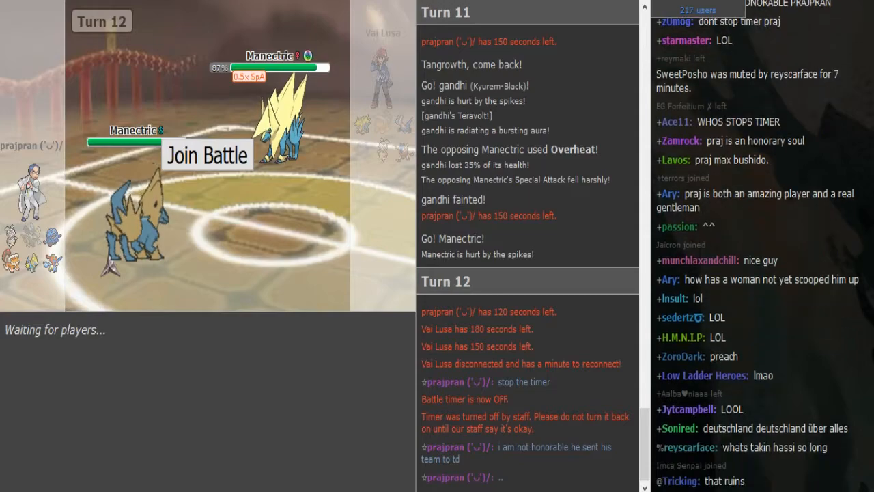
scroll("down", 3)
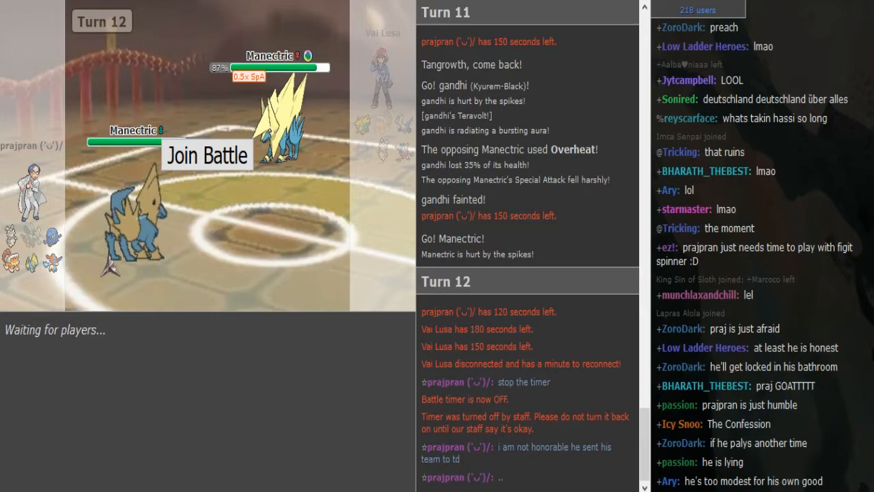
scroll("down", 3)
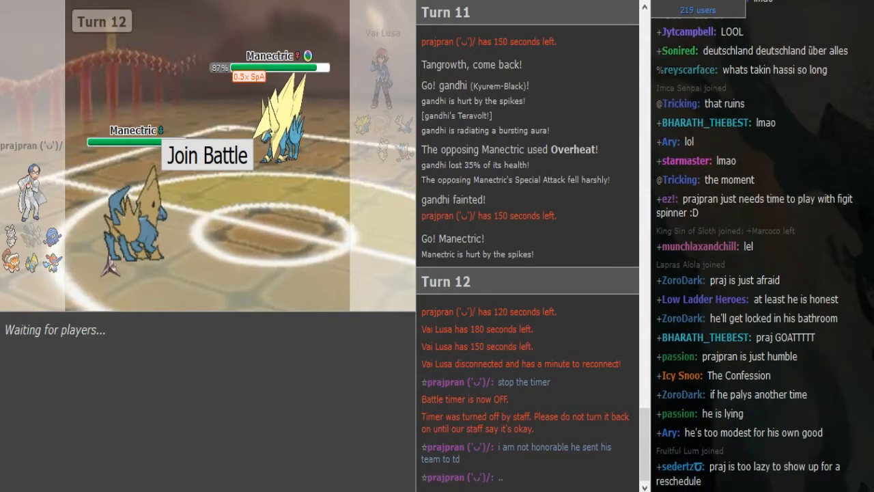
scroll("down", 3)
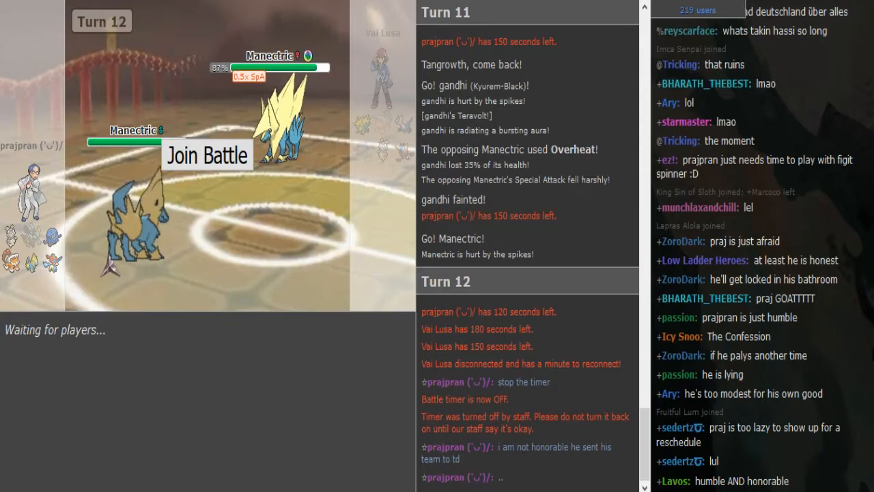
scroll("down", 3)
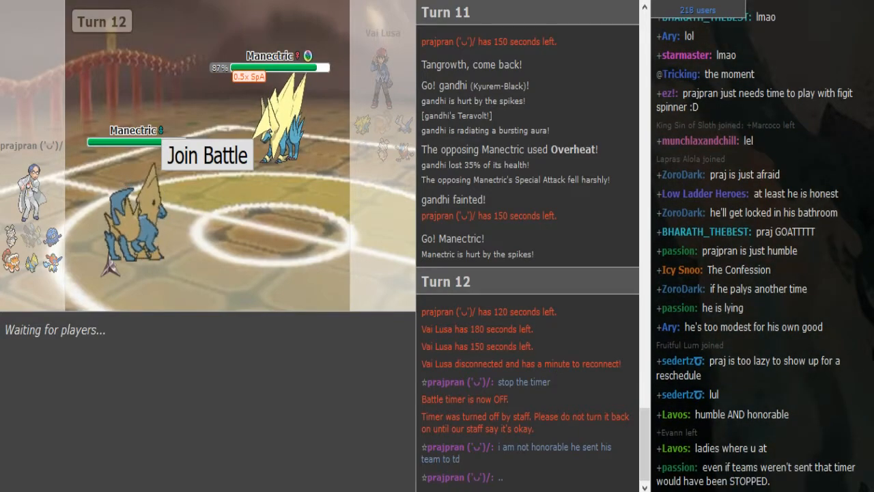
scroll("down", 3)
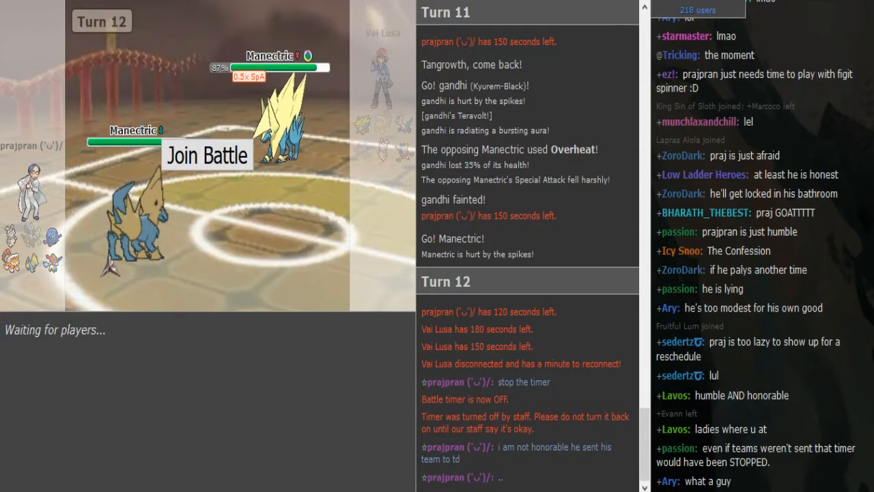
scroll("down", 3)
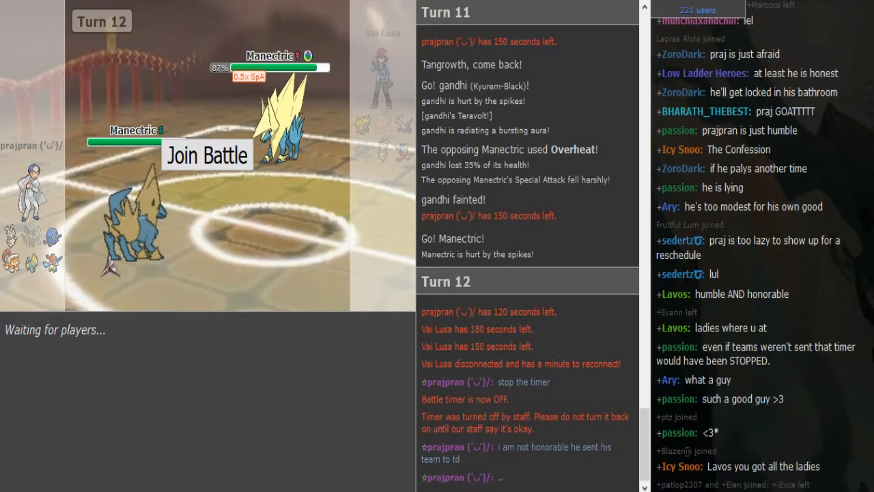
Scroll the battle log as Latios enters and Volt Switch brings Magearna onto Spikes
scroll("down", 3)
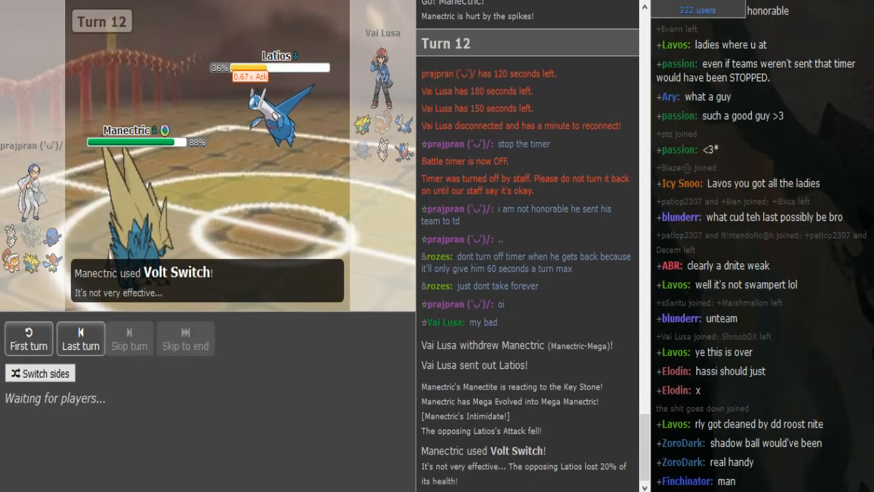
scroll("down", 3)
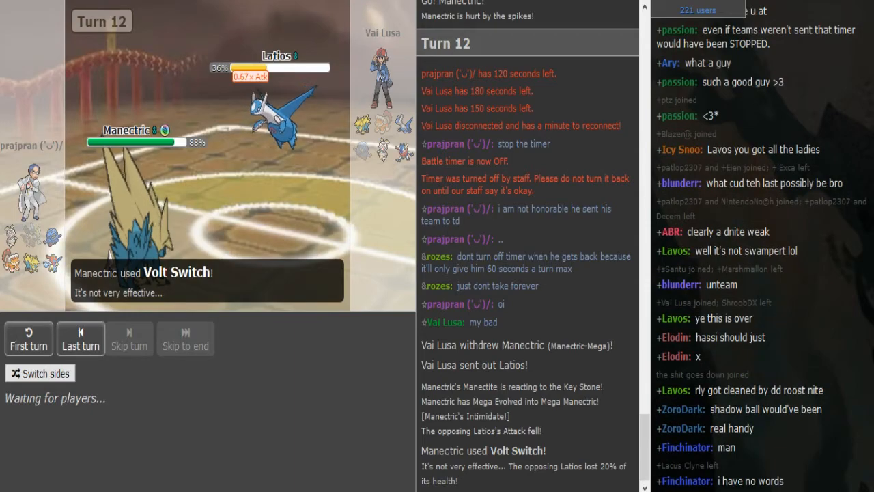
scroll("down", 3)
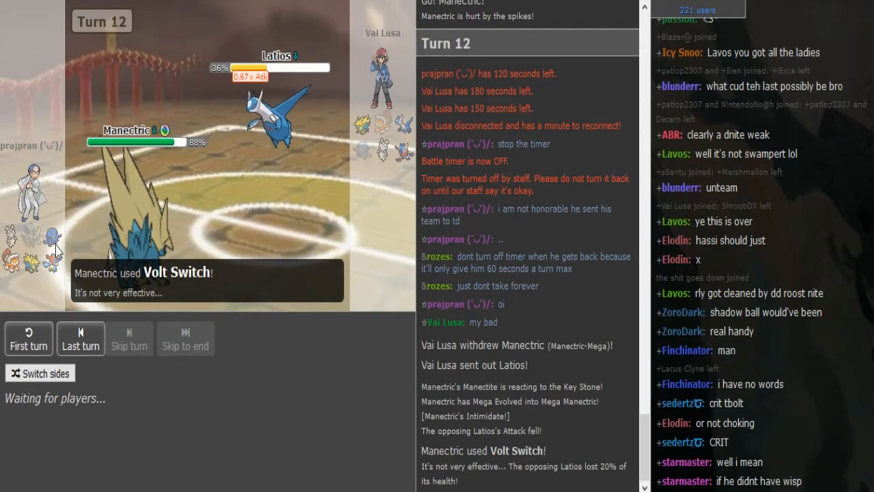
mouse_move(53, 243)
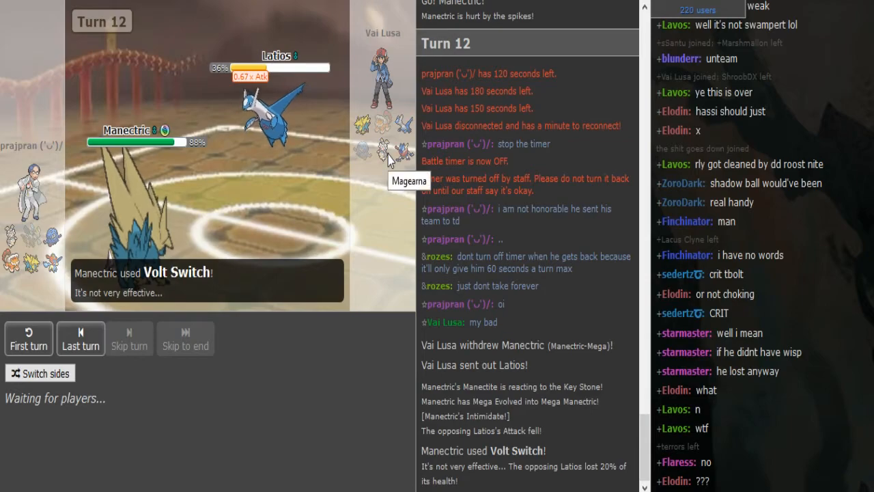
mouse_move(404, 156)
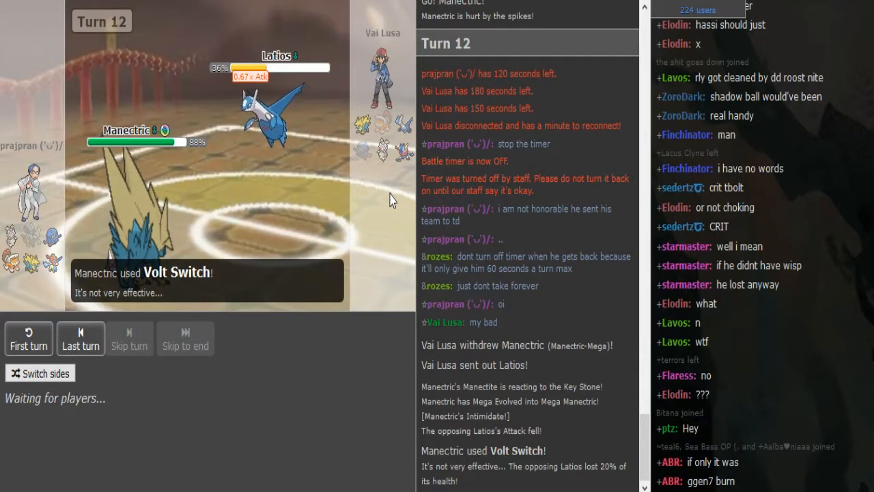
scroll("down", 3)
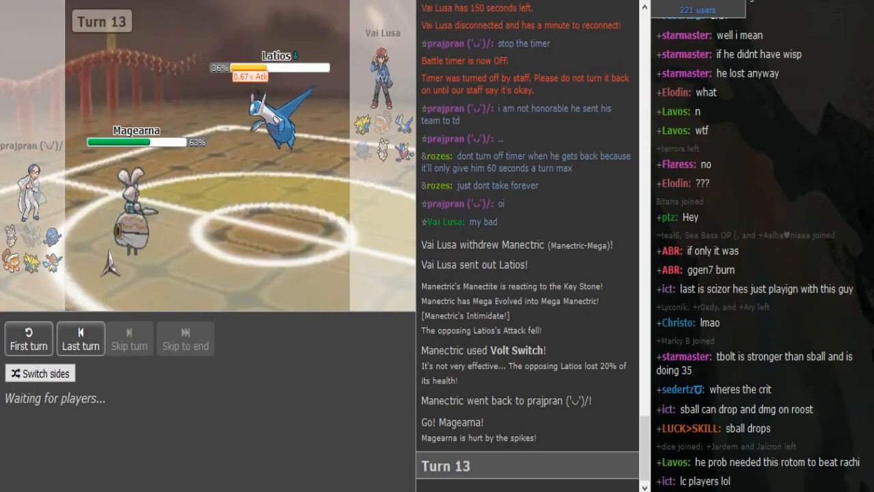
Scroll the log as Vai Lusa withdraws Latios and Magearna's Hidden Power hits Mega Manectric
scroll("down", 3)
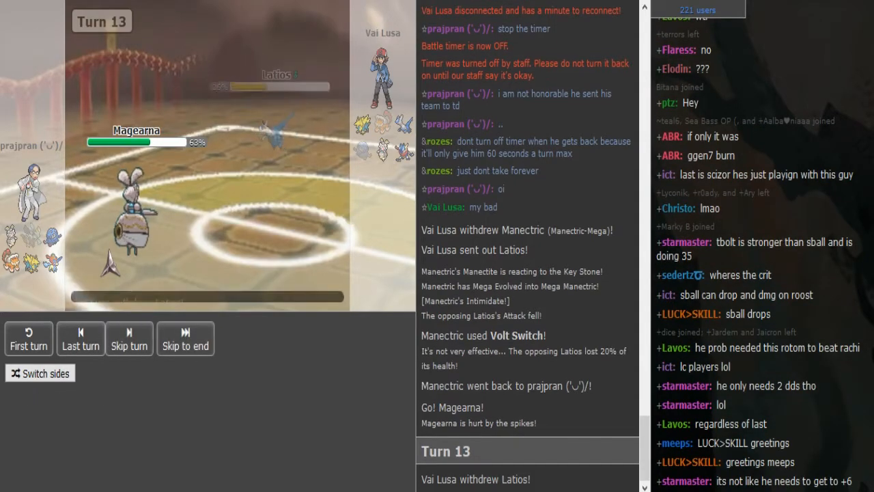
mouse_move(128, 238)
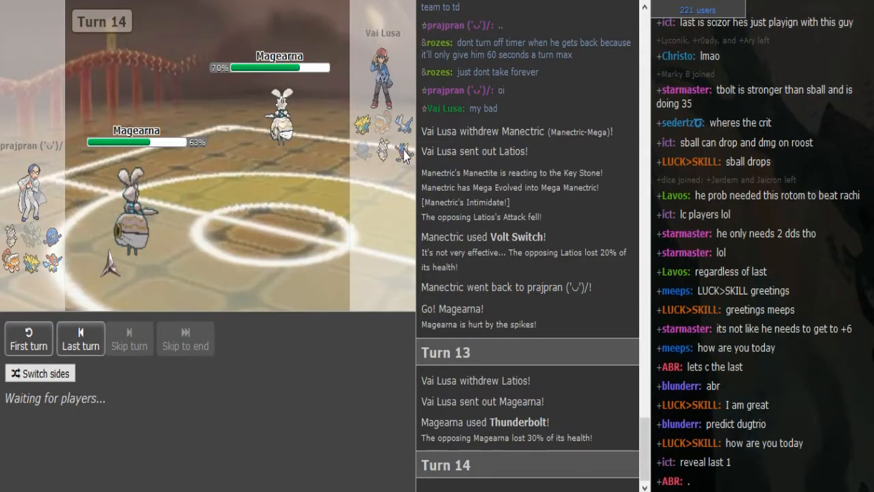
mouse_move(382, 189)
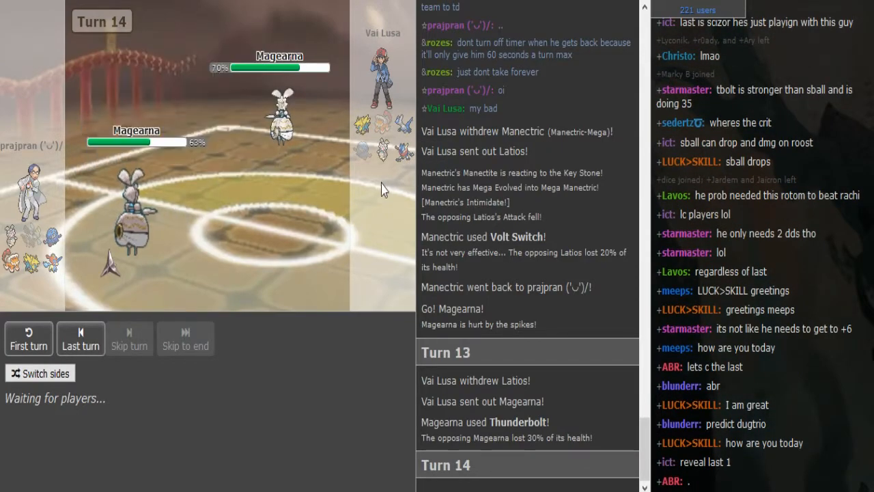
mouse_move(403, 158)
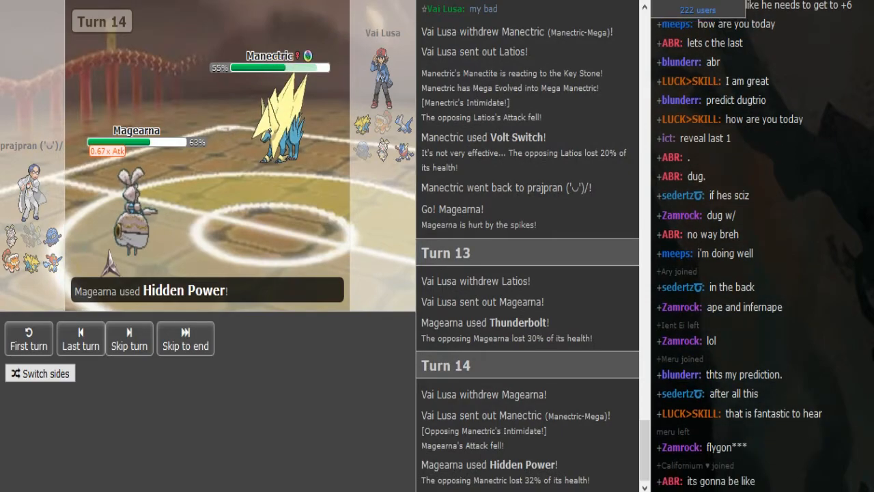
Scroll through the Turn 15 log as Mega Manectric's Overheat faints Magearna
left_click(129, 338)
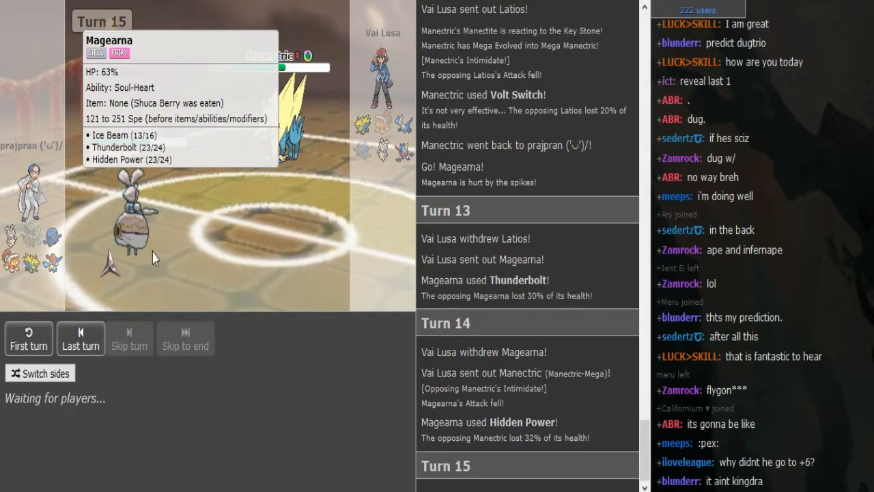
scroll("down", 3)
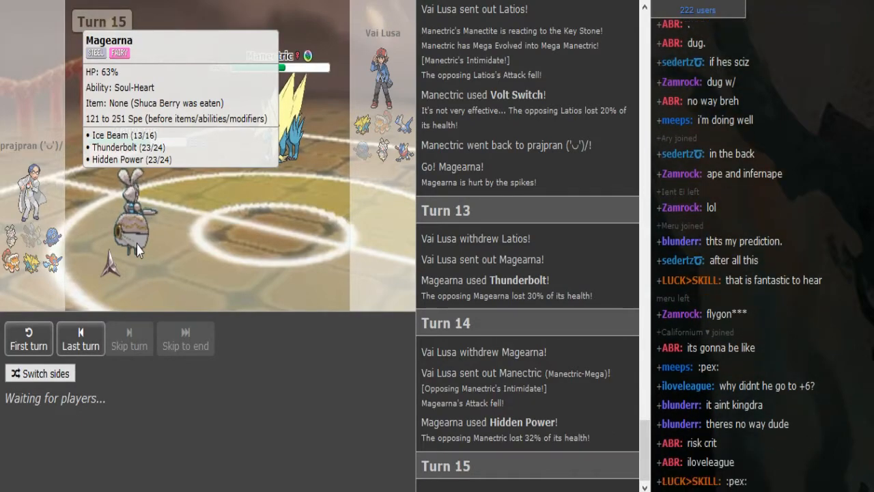
scroll("down", 3)
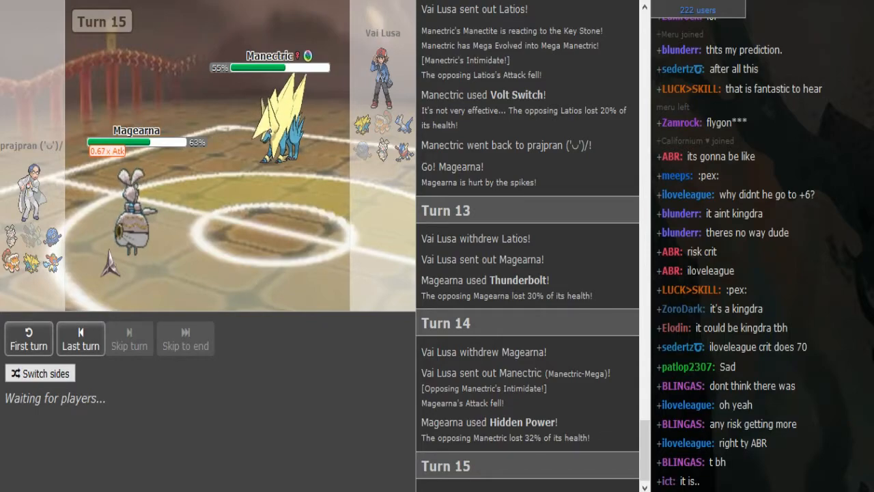
scroll("down", 3)
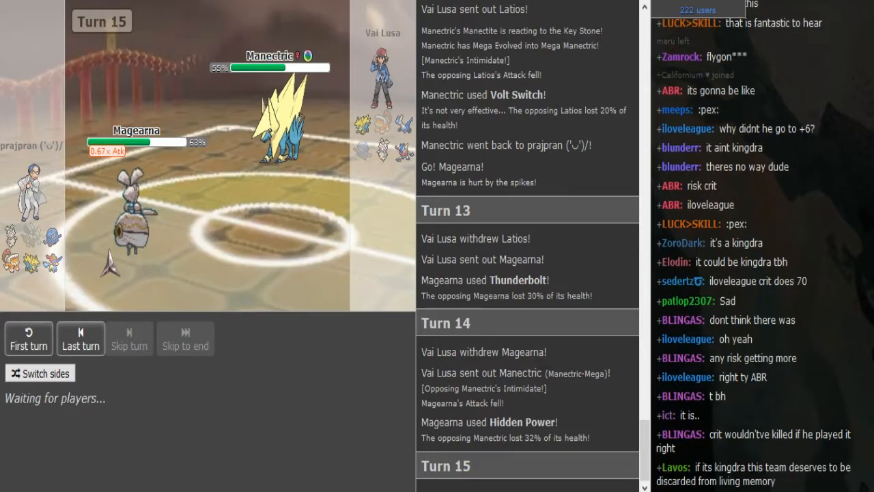
scroll("down", 3)
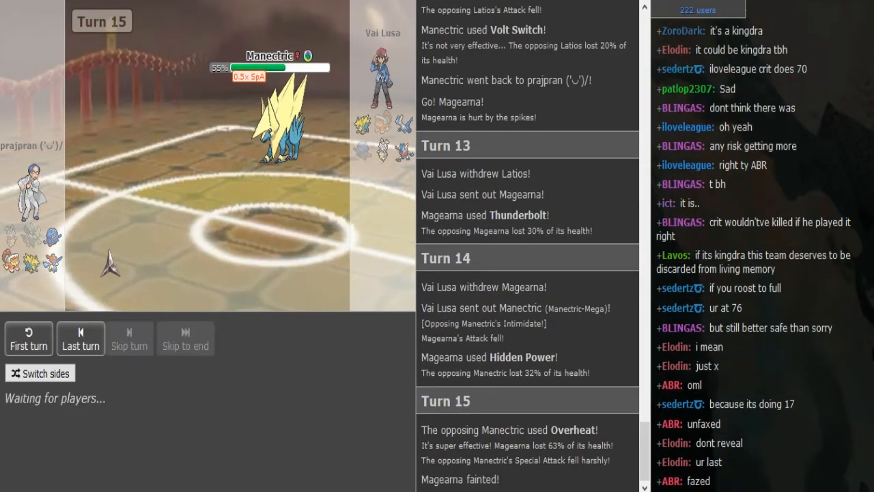
Scroll the chat and log while prajpran sends Keldeo to replace fainted Magearna
scroll("down", 3)
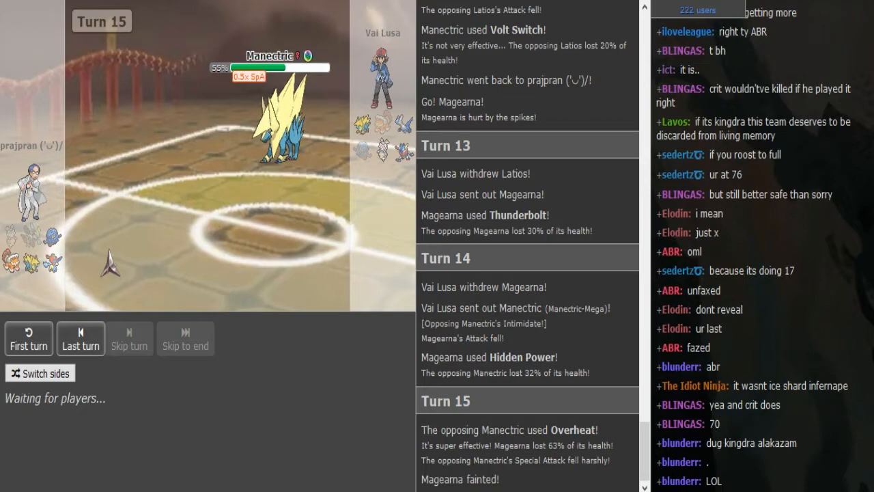
scroll("down", 3)
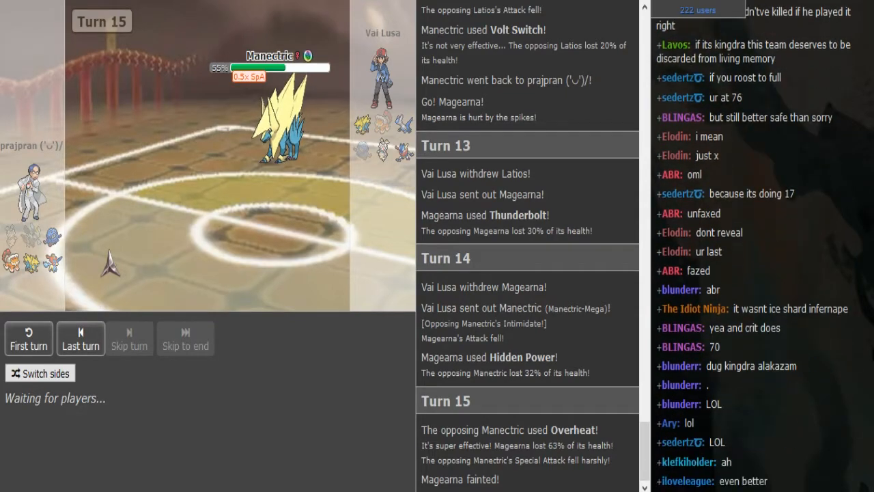
scroll("down", 3)
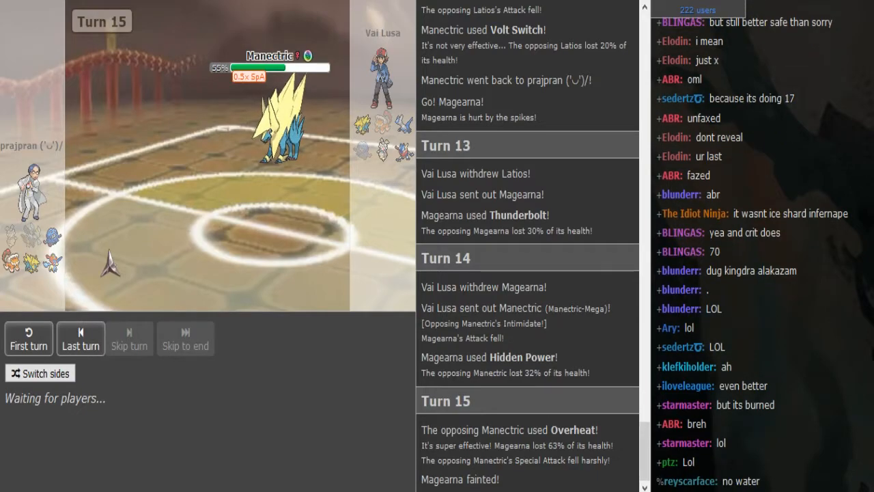
scroll("down", 3)
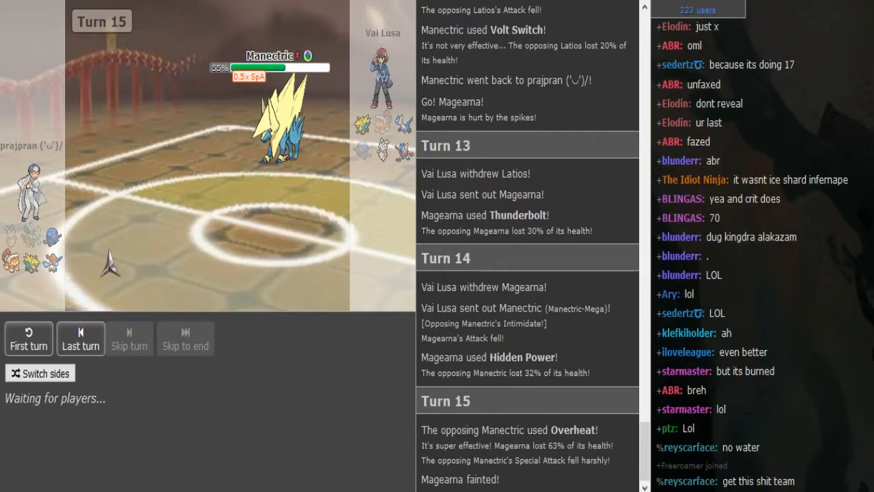
scroll("down", 3)
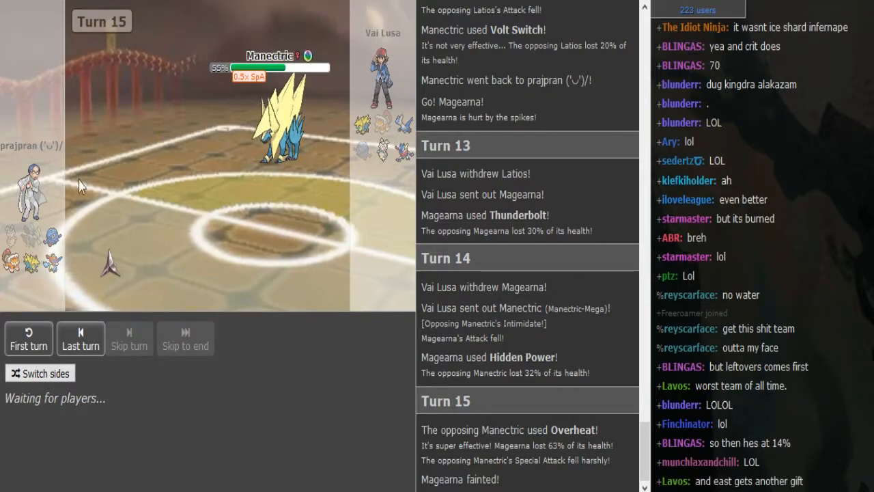
mouse_move(53, 263)
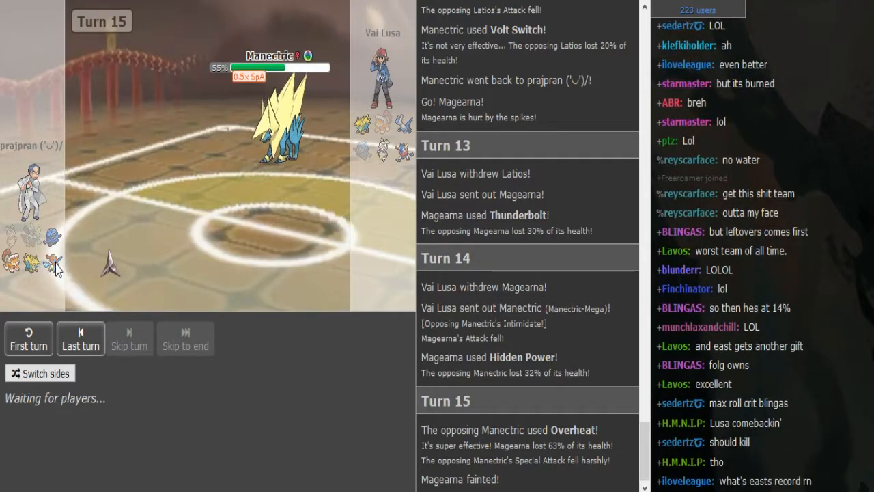
mouse_move(54, 263)
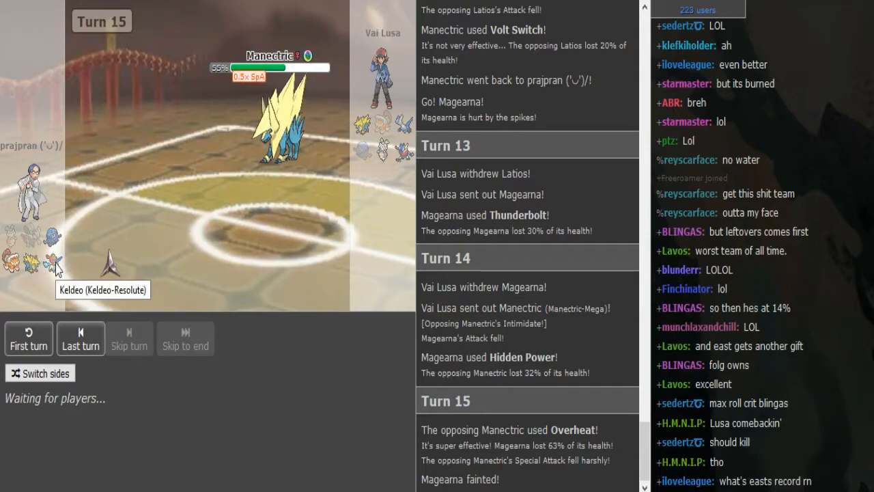
scroll("down", 3)
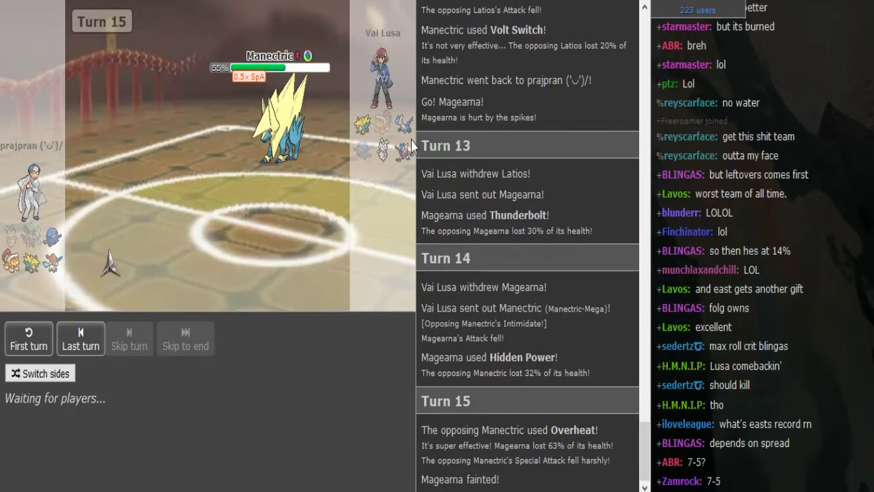
mouse_move(398, 142)
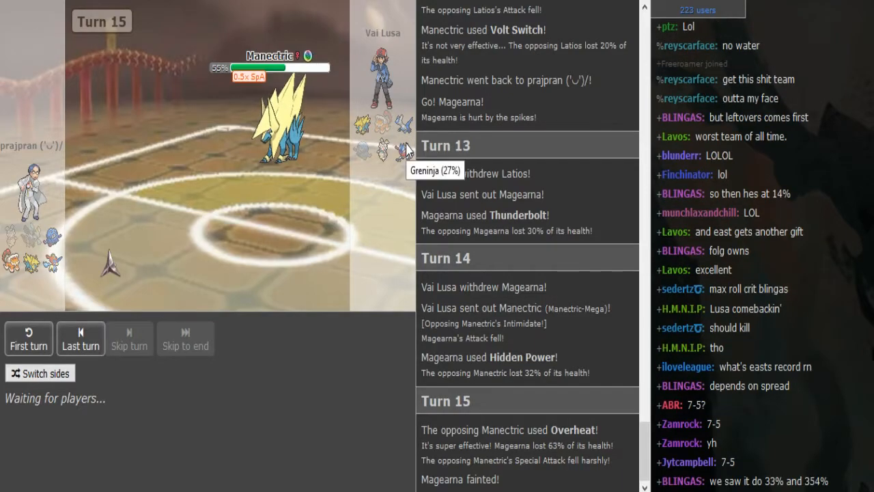
mouse_move(409, 123)
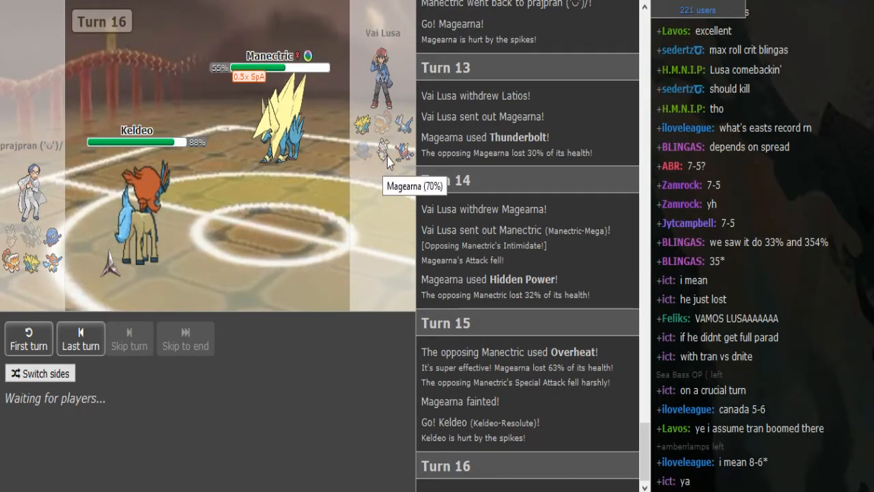
Scroll the log as Secret Sword faints Greninja and Latios enters for Turn 17
scroll("down", 3)
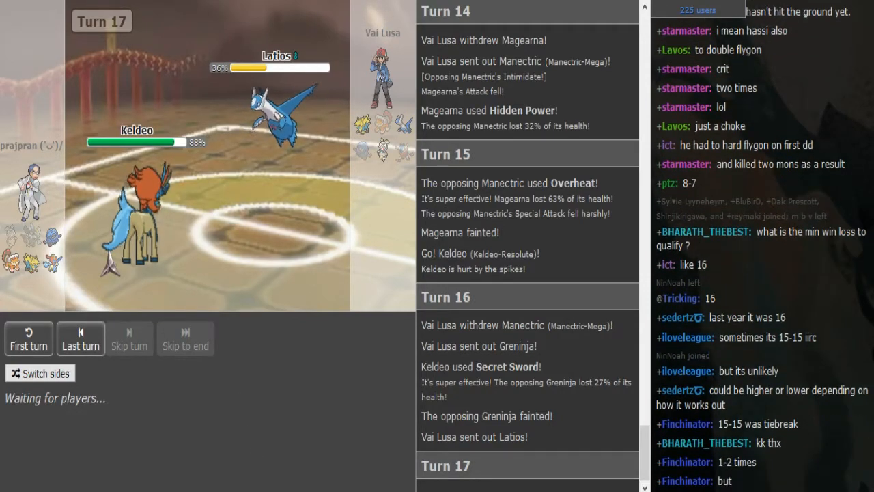
Scroll the log as Draco Meteor faints Manectric and Landorus comes in for Turn 18
scroll("down", 3)
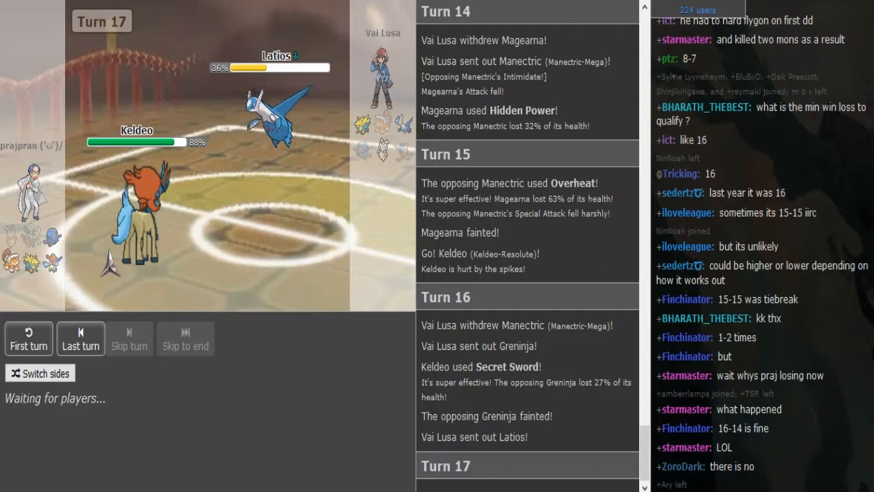
scroll("down", 3)
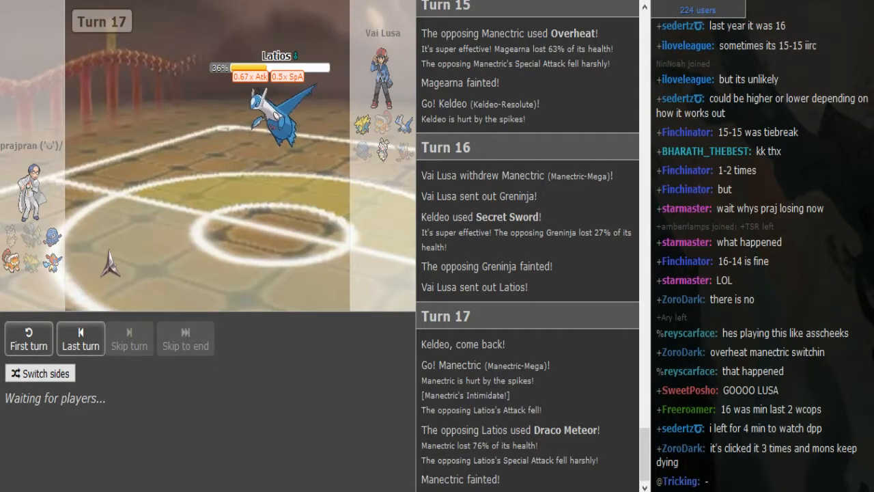
scroll("down", 3)
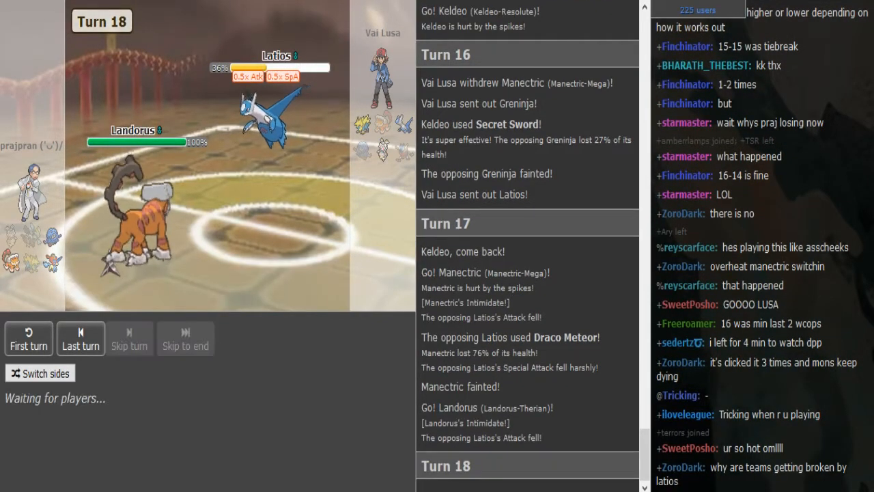
Scroll the log until Landorus's Knock Off leaves the incoming Mega Manectric at 27%
scroll("down", 3)
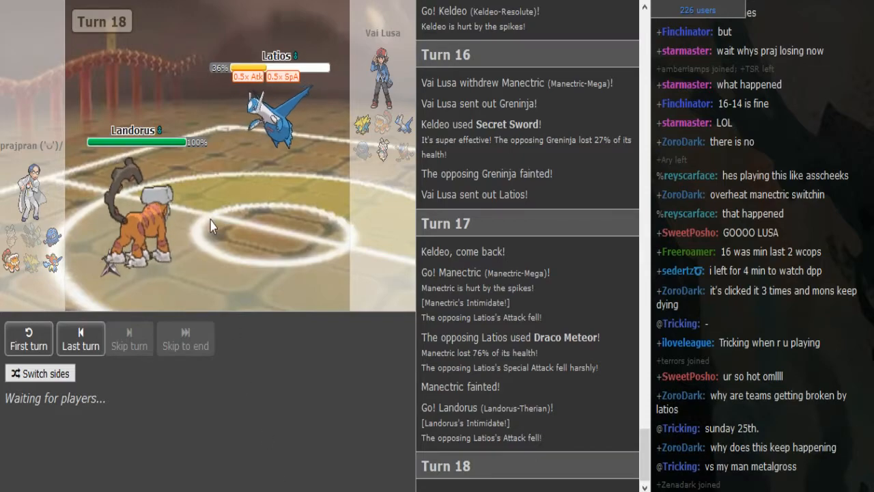
mouse_move(156, 271)
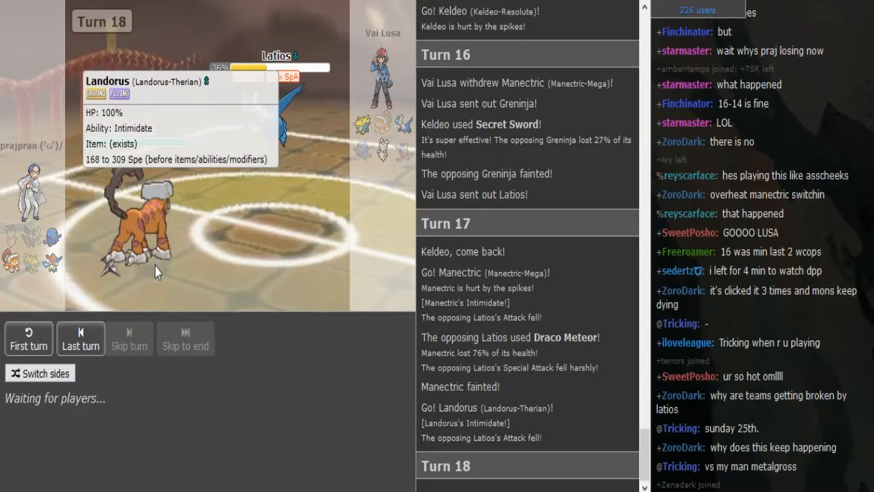
scroll("down", 3)
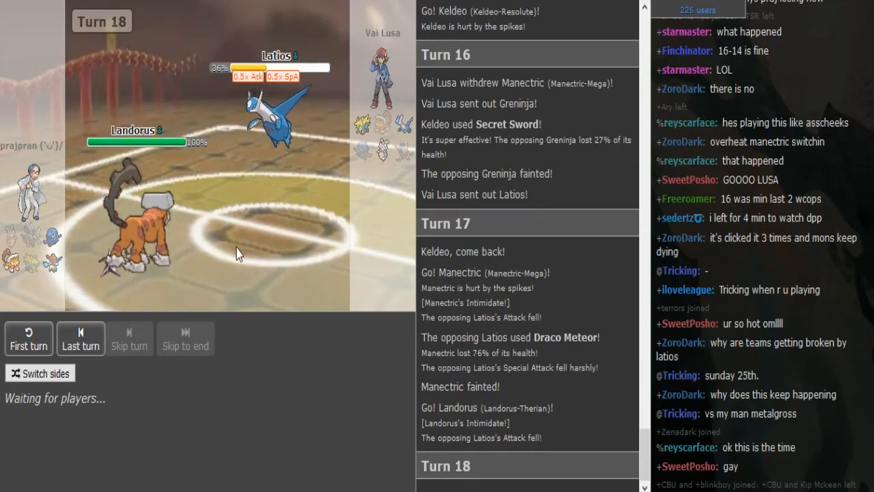
scroll("down", 3)
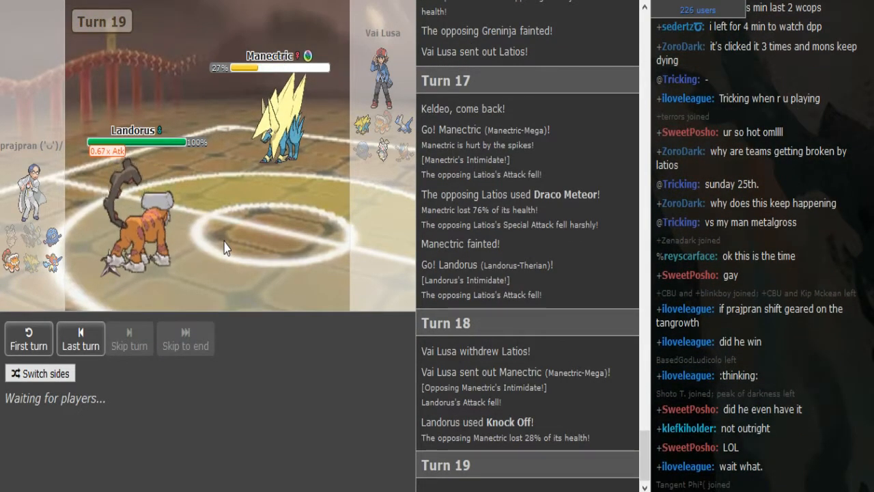
Scroll the Turn 19 log for Hidden Power, Yache Berry and Earthquake entries
scroll("down", 3)
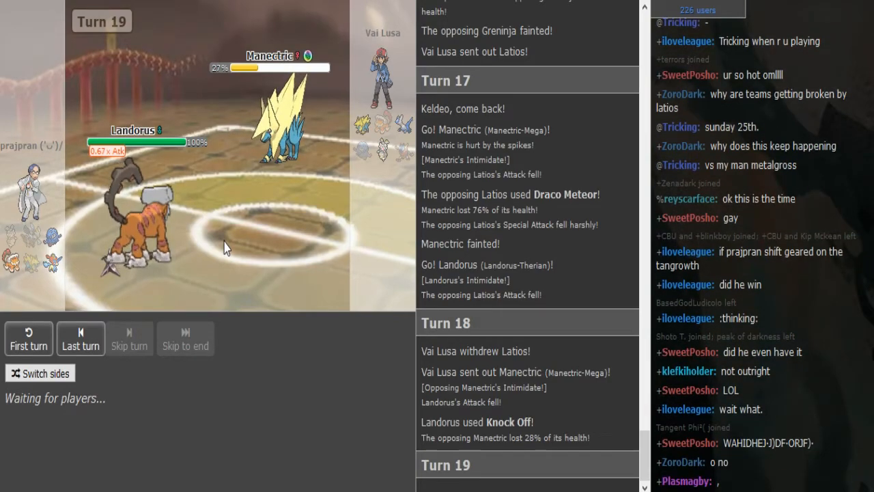
scroll("down", 3)
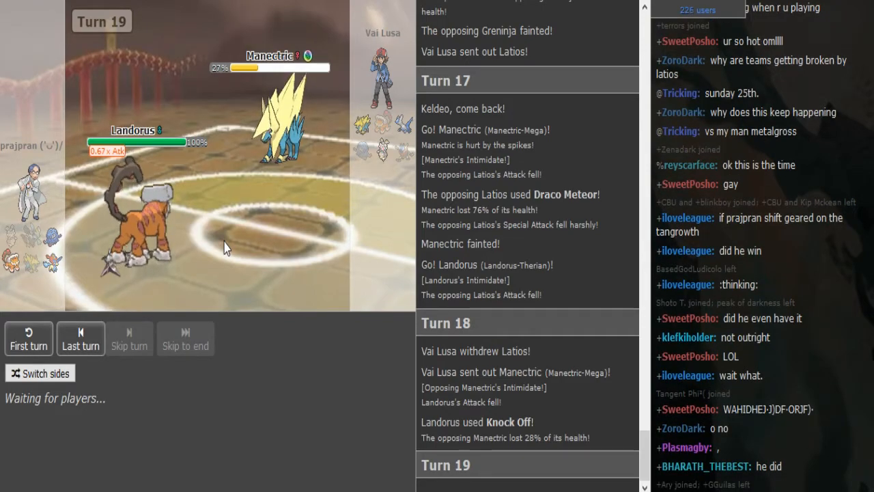
scroll("down", 3)
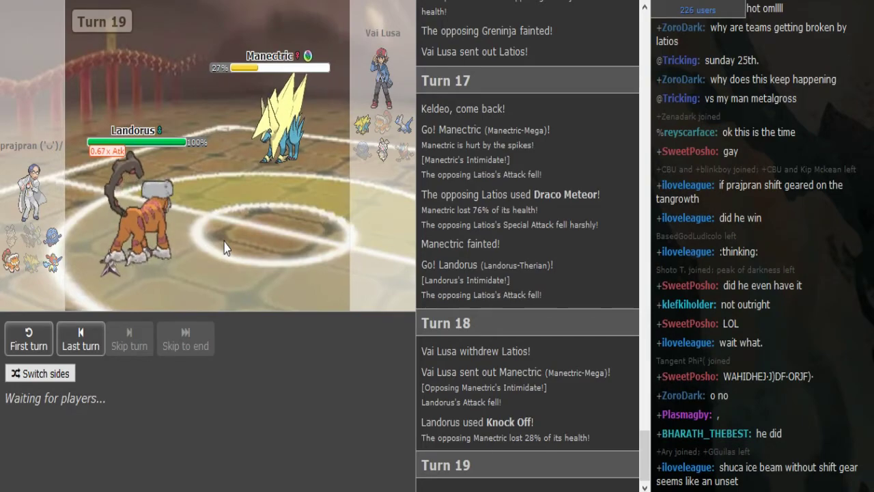
mouse_move(197, 251)
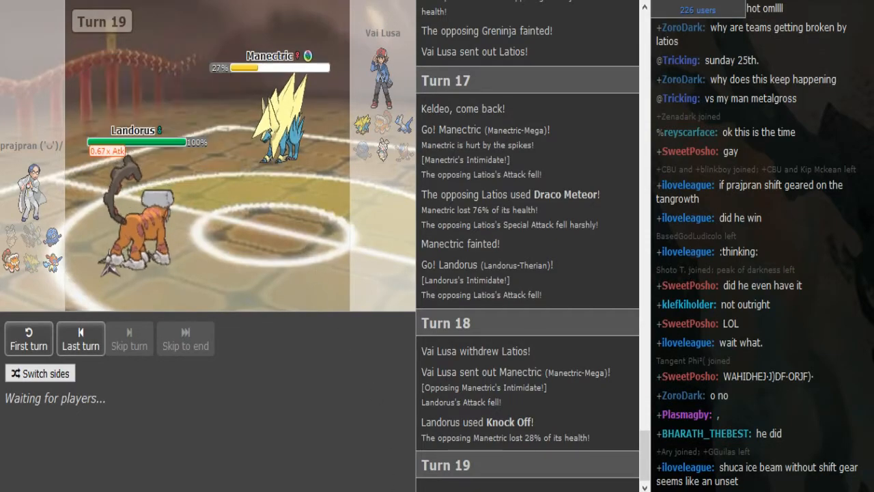
mouse_move(140, 284)
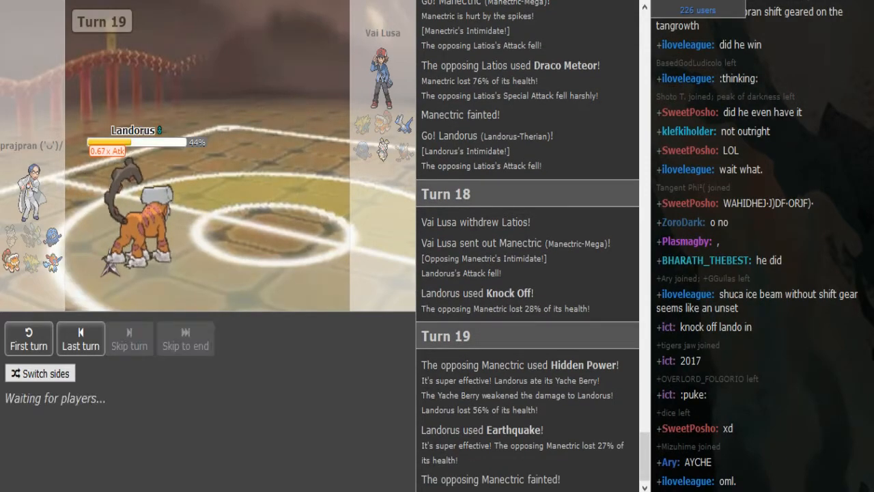
scroll("down", 3)
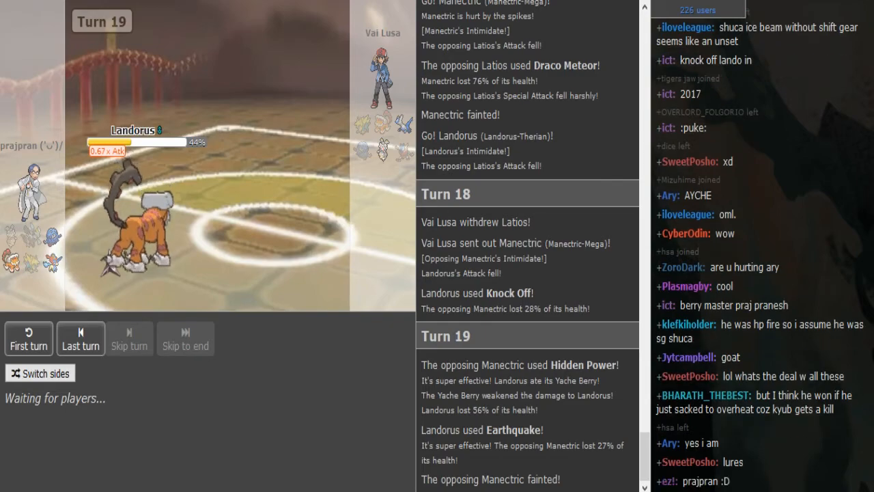
scroll("down", 3)
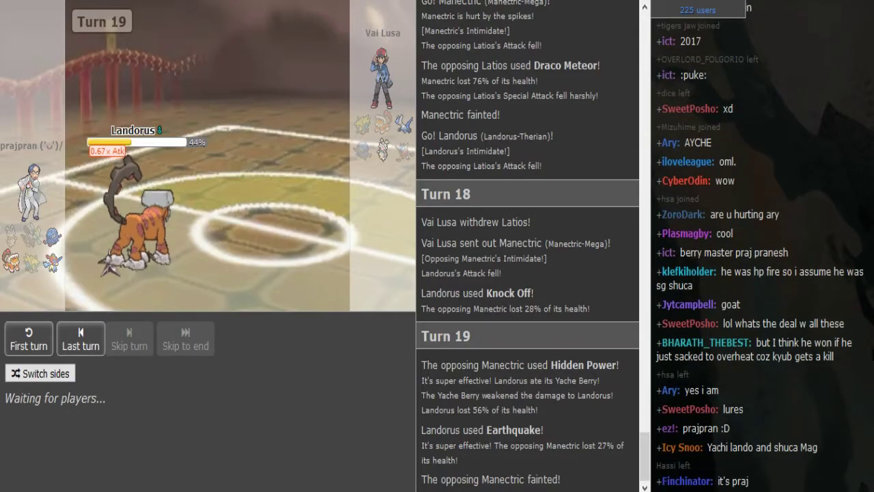
scroll("down", 3)
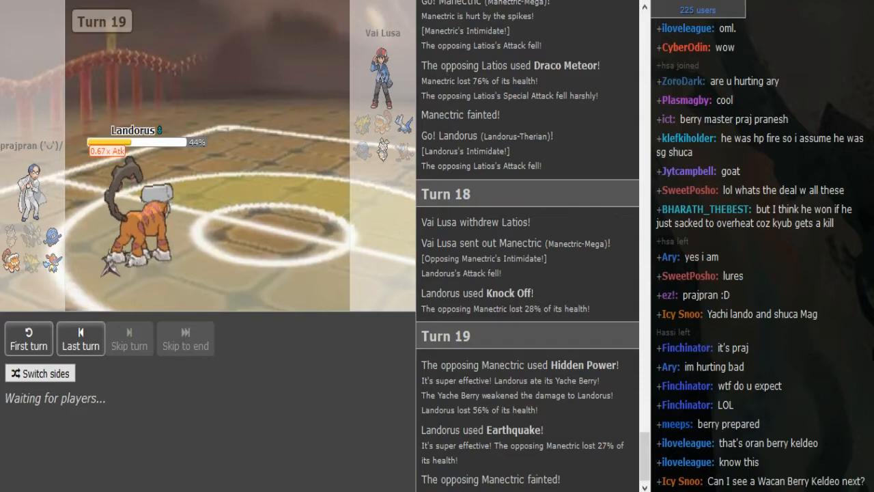
scroll("down", 3)
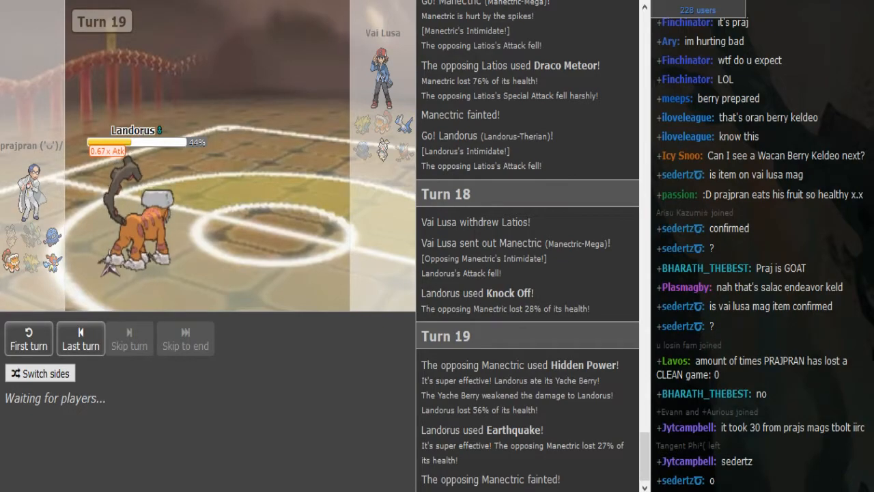
scroll("down", 3)
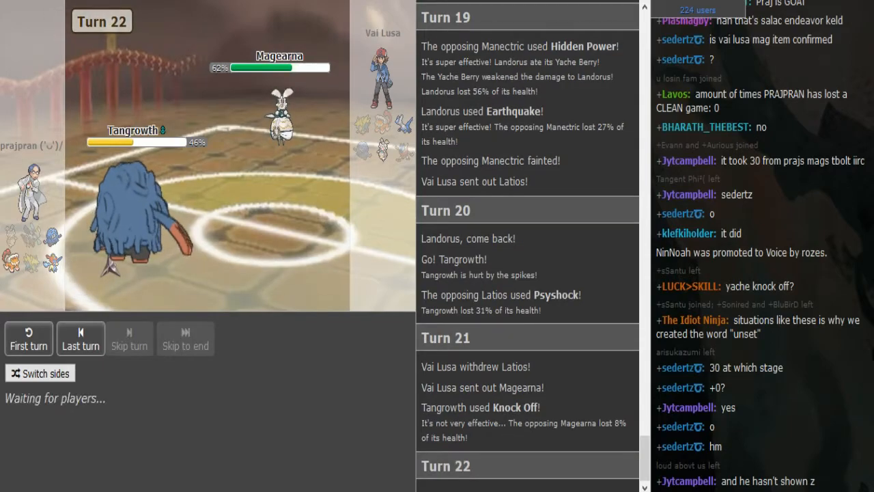
Scroll through Turns 20–21 until Tangrowth at 46% faces Magearna at 62%
scroll("down", 3)
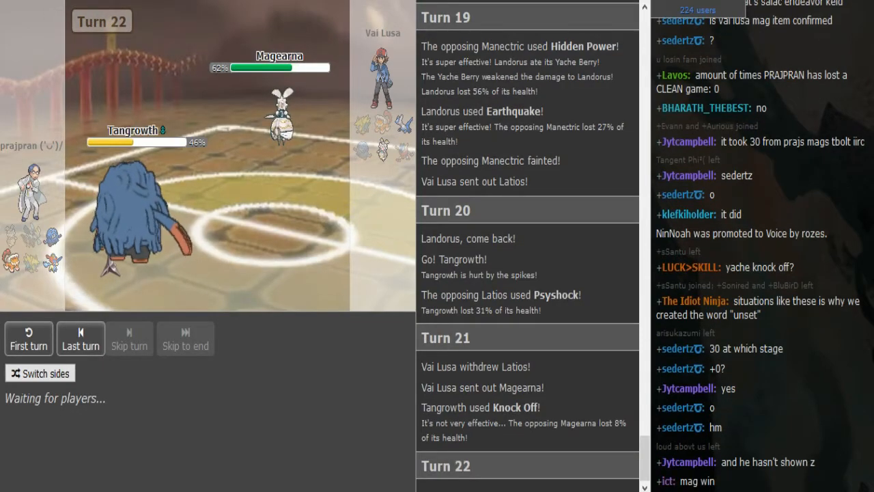
scroll("down", 3)
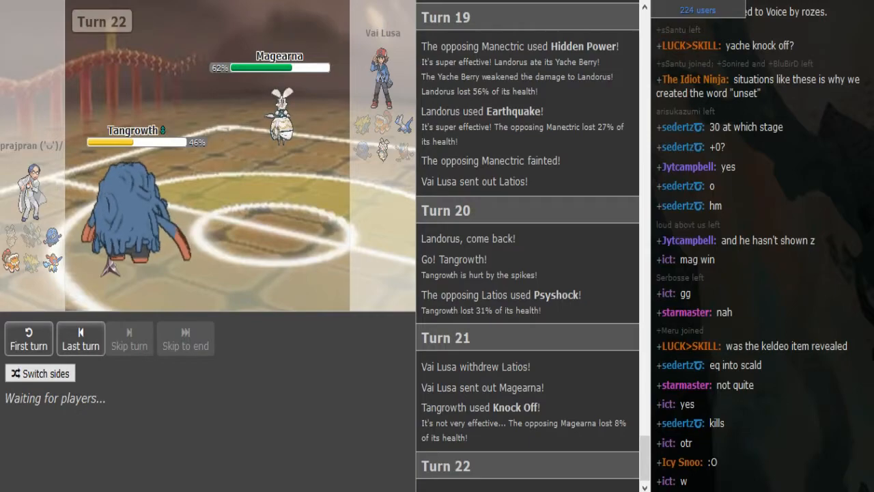
Scroll the chat as Magearna uses Shift Gear, then Ice Beam freezes Keldeo
scroll("down", 3)
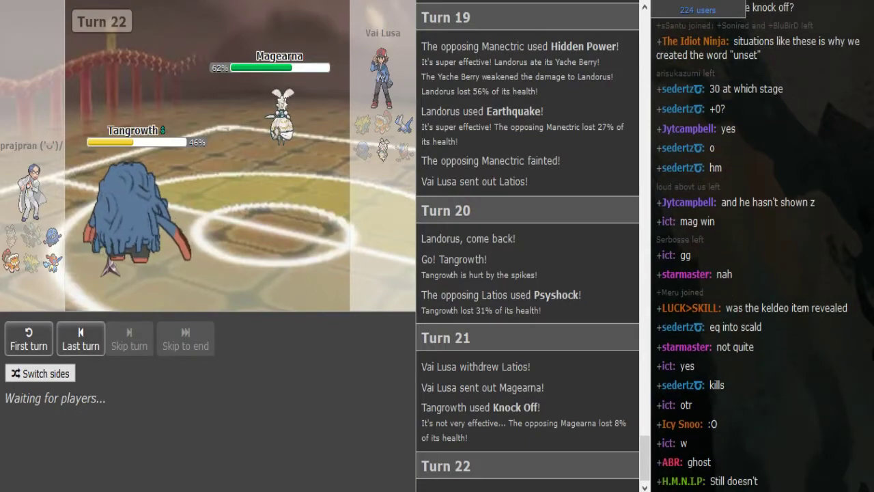
scroll("down", 3)
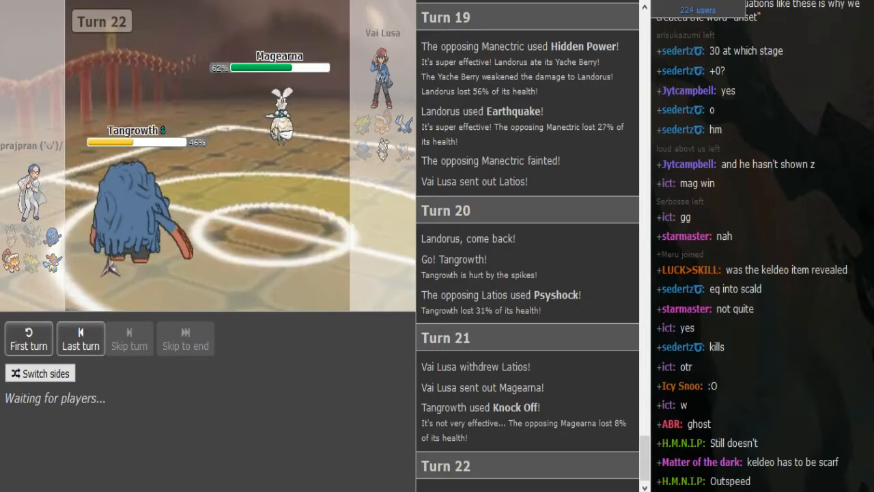
scroll("down", 3)
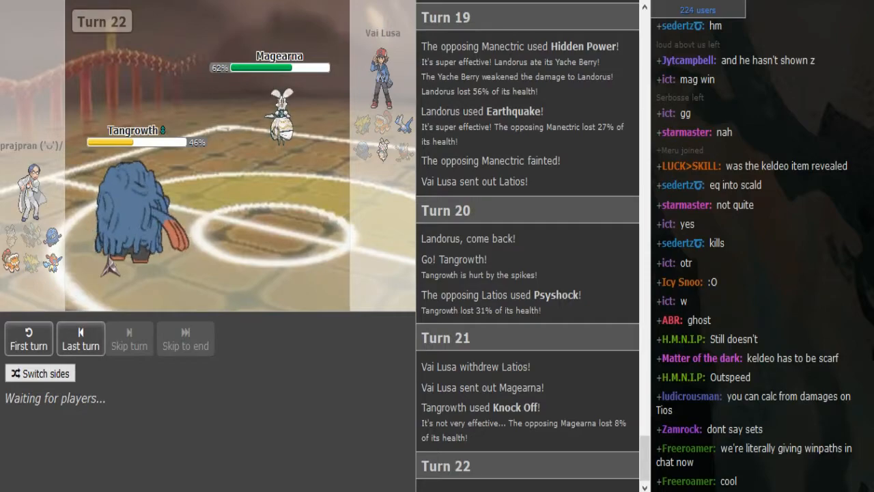
scroll("down", 3)
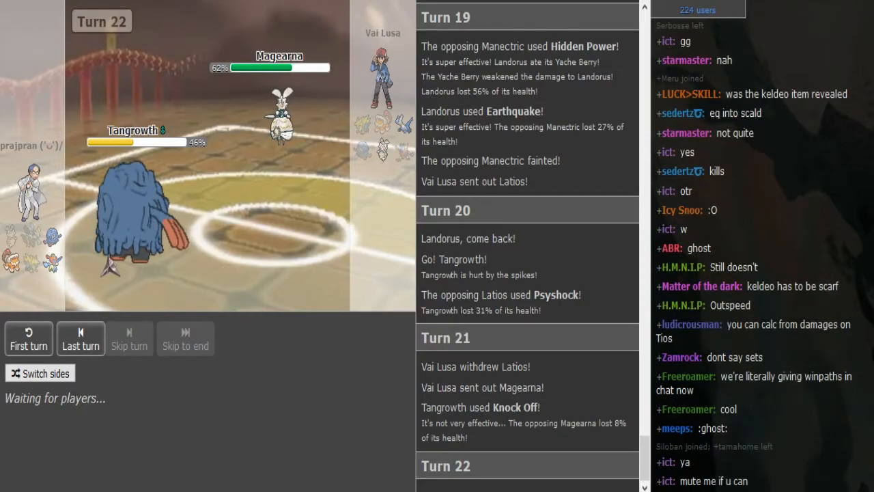
scroll("down", 3)
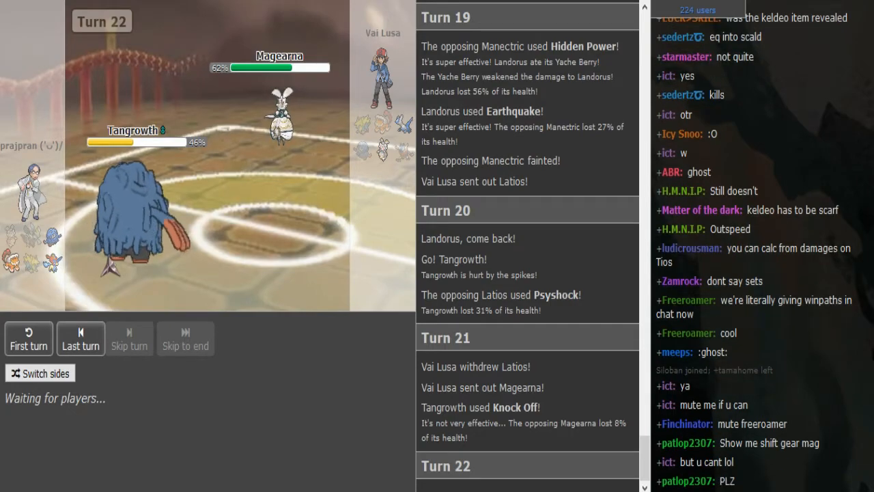
scroll("down", 3)
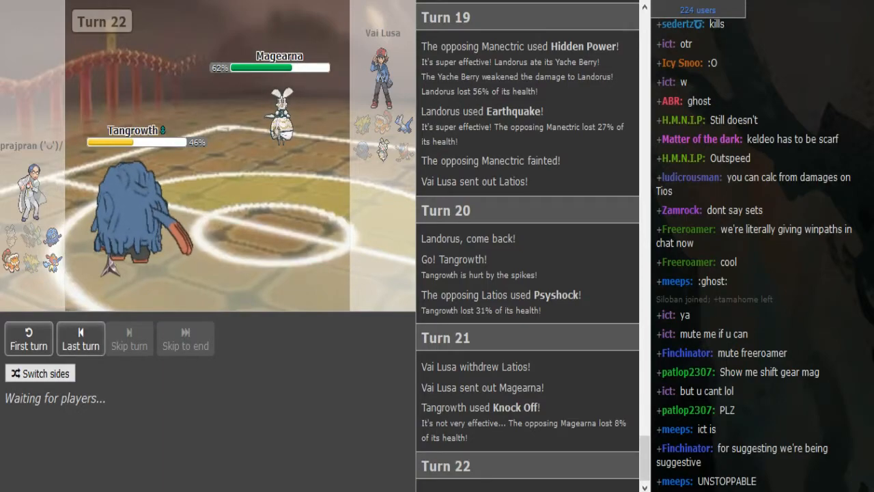
scroll("down", 3)
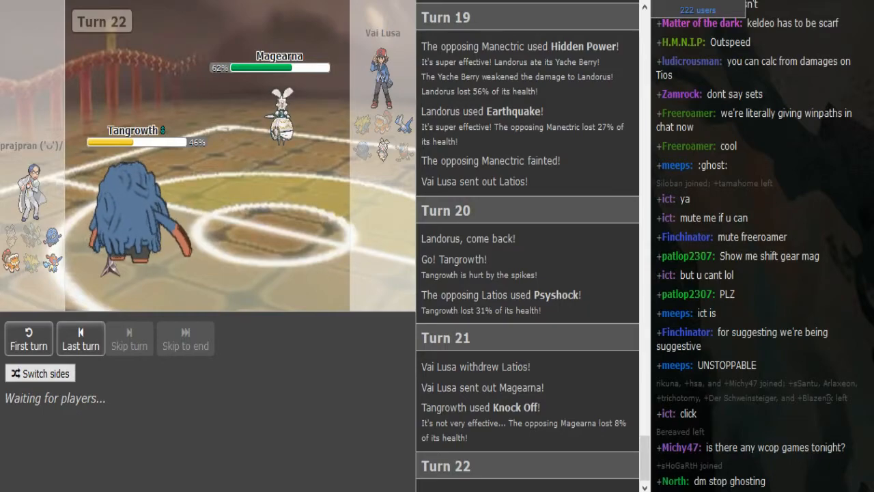
scroll("down", 3)
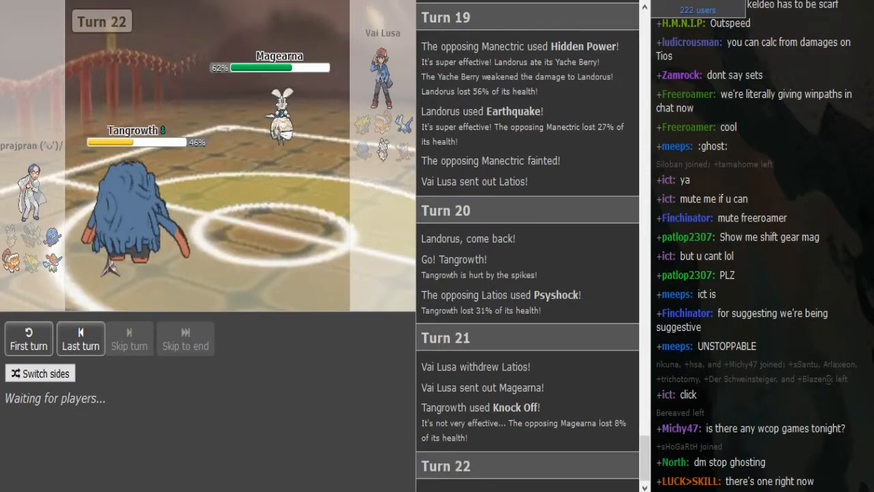
scroll("down", 3)
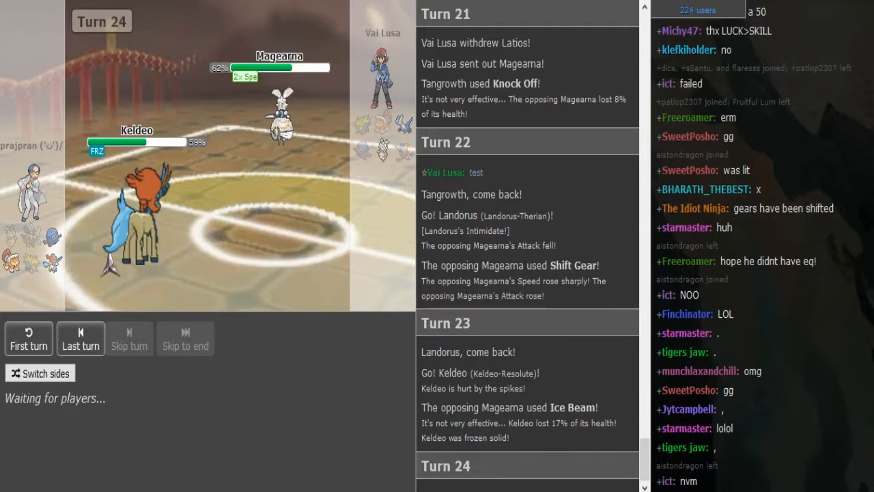
scroll("down", 3)
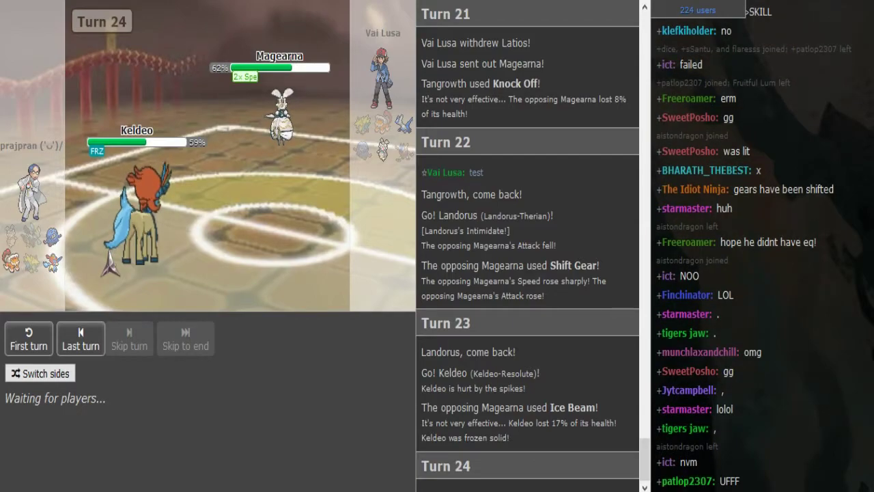
scroll("down", 3)
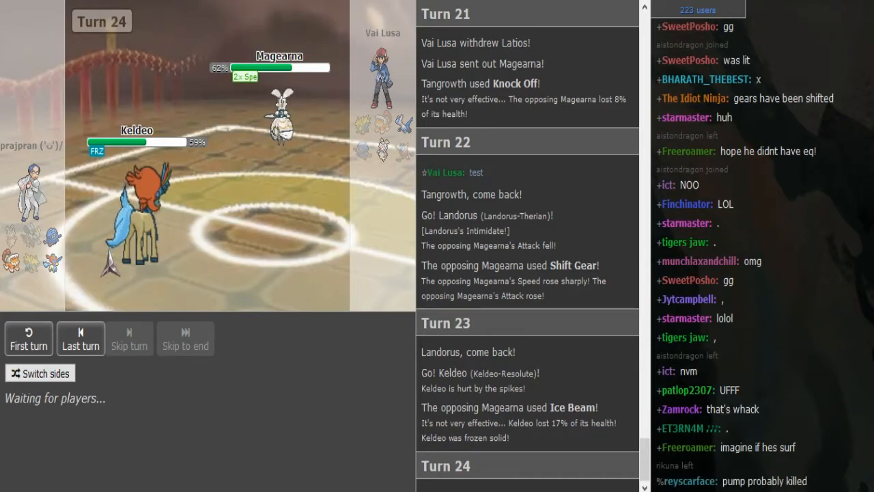
scroll("down", 3)
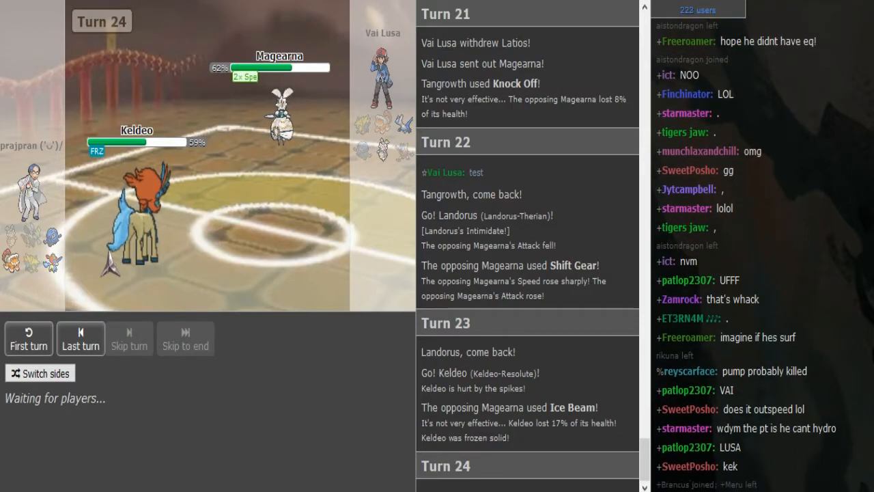
scroll("down", 3)
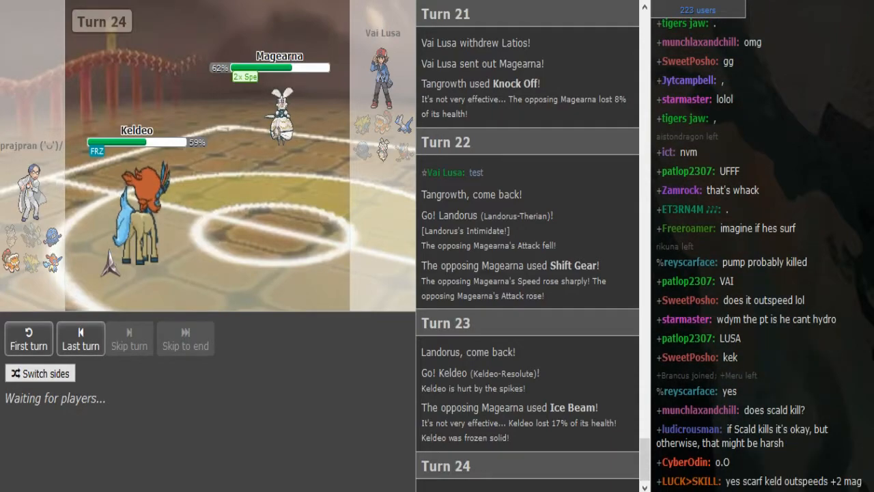
scroll("down", 3)
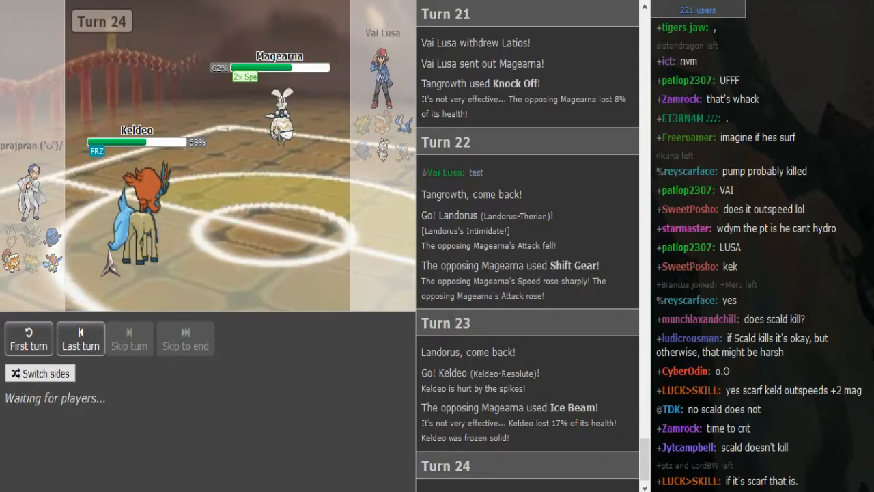
scroll("down", 3)
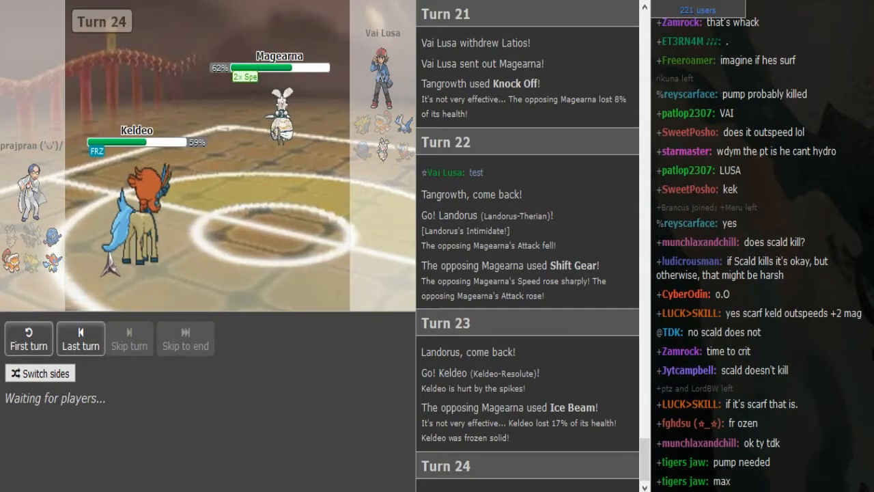
scroll("down", 3)
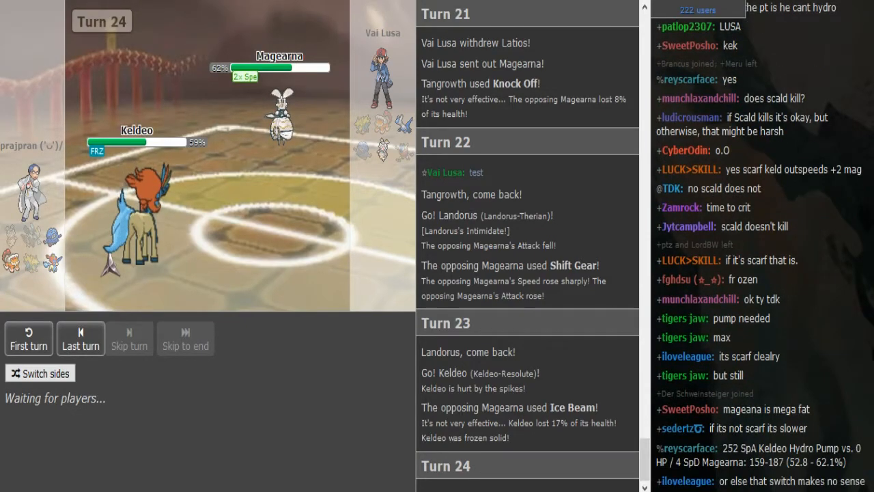
scroll("down", 3)
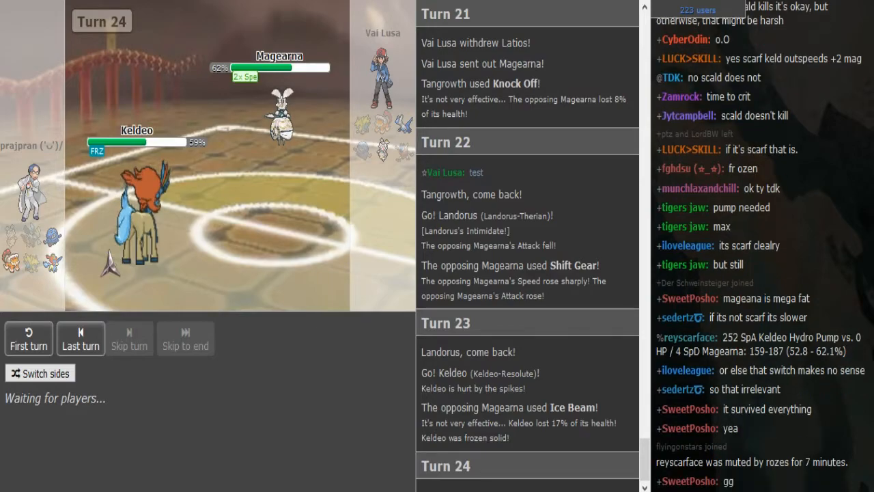
scroll("down", 3)
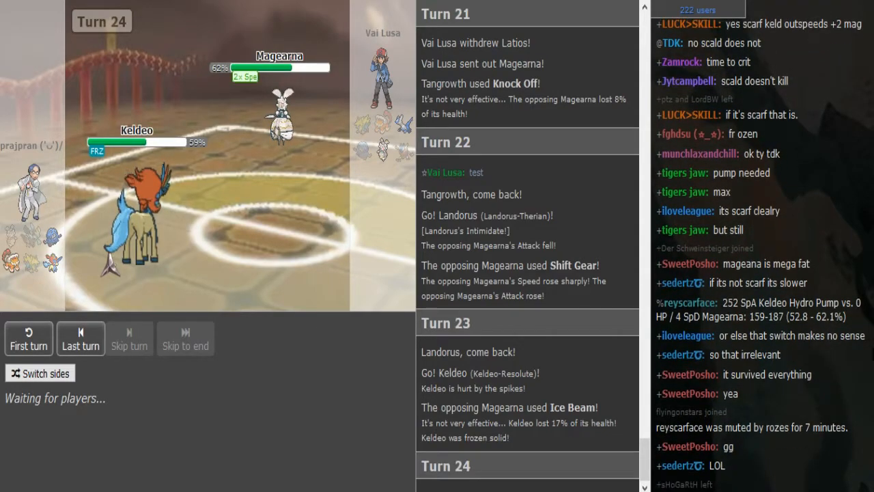
scroll("down", 3)
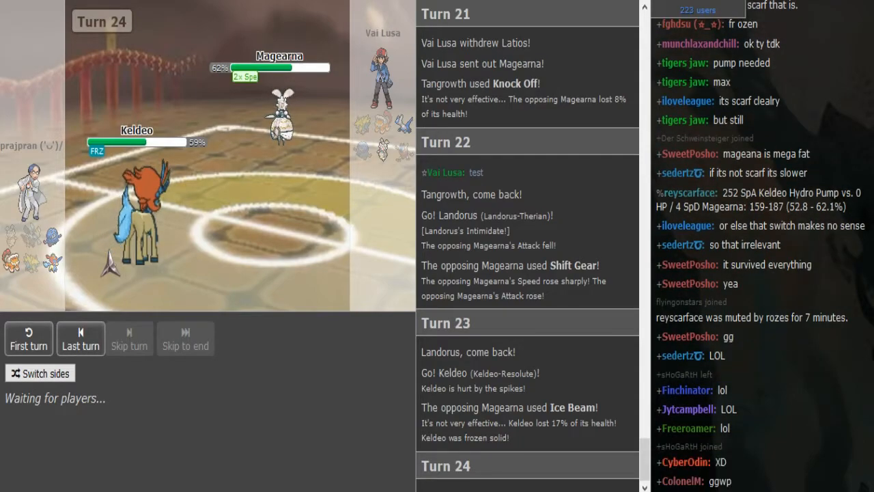
scroll("down", 3)
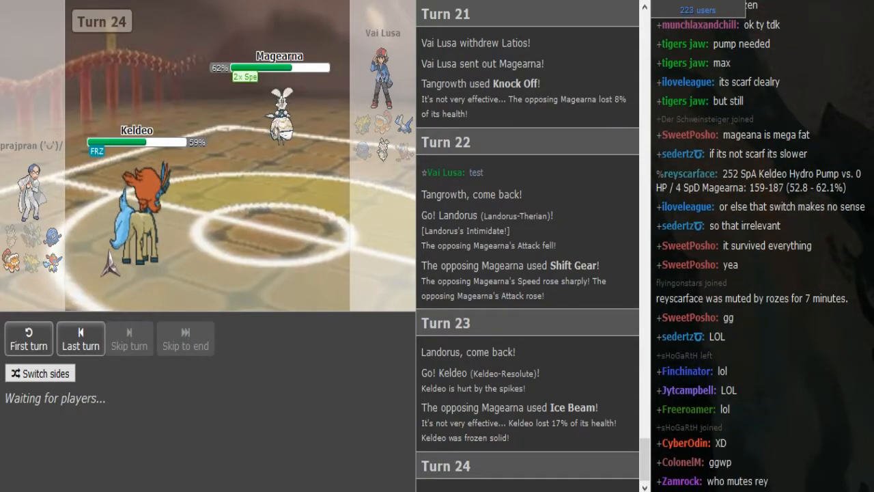
scroll("down", 3)
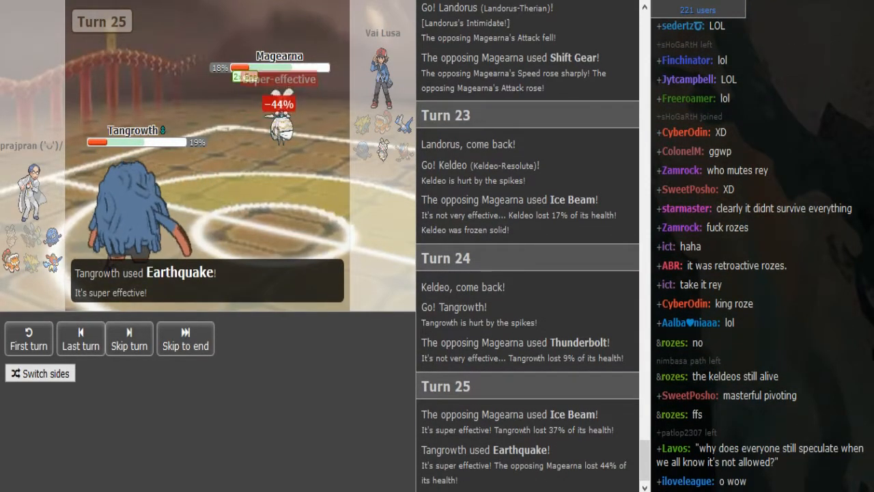
Watch Keldeo's Scald finish Magearna and Tangrowth's Knock Off take out Latios, scrolling the chat
left_click(129, 338)
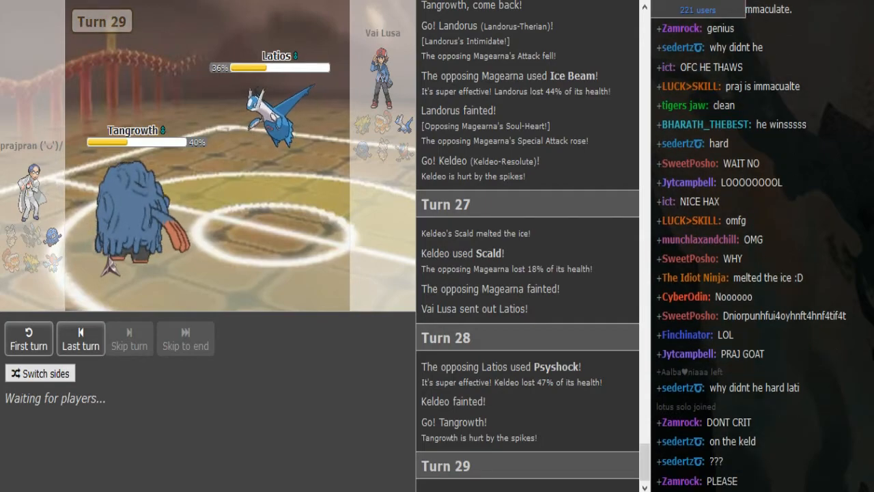
scroll("down", 3)
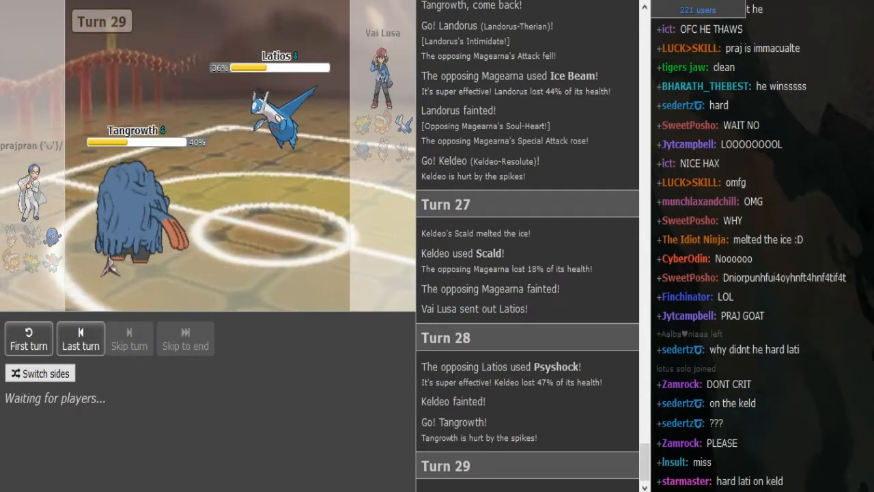
scroll("down", 3)
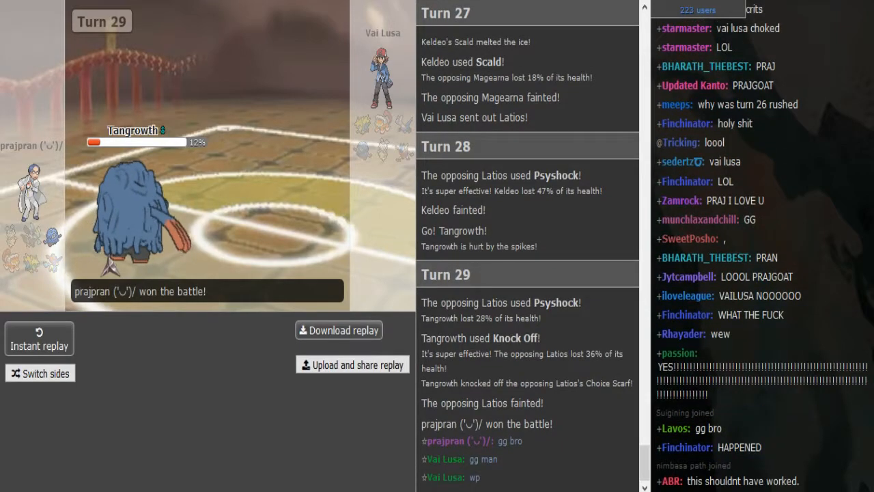
scroll("down", 3)
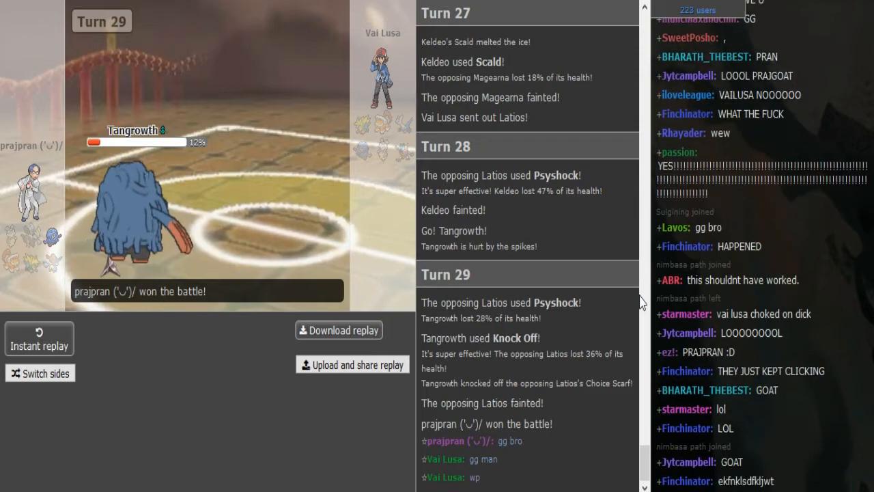
scroll("down", 3)
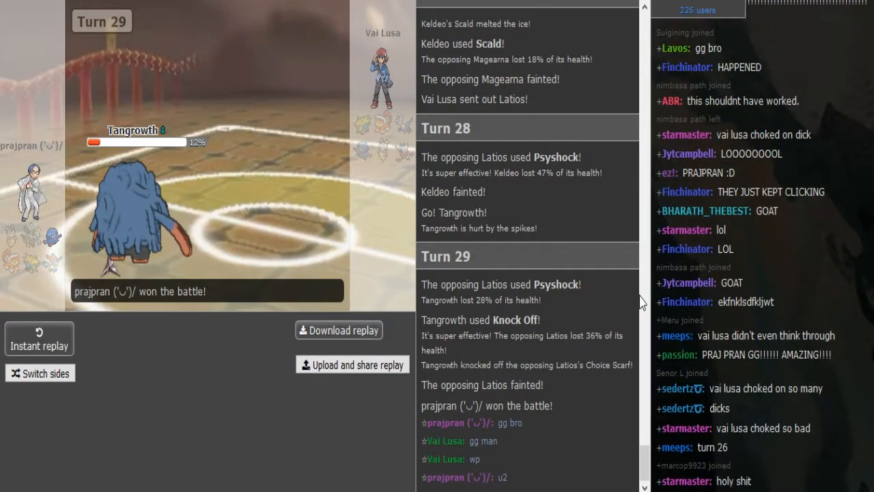
scroll("down", 3)
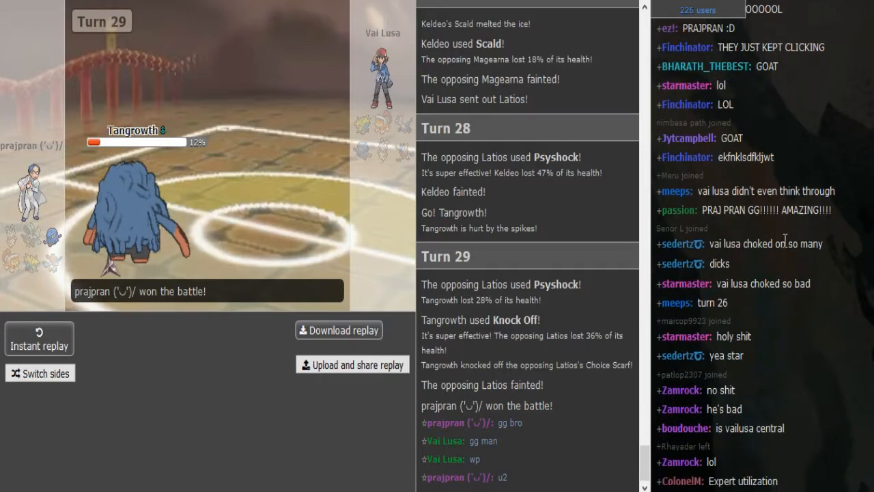
mouse_move(742, 267)
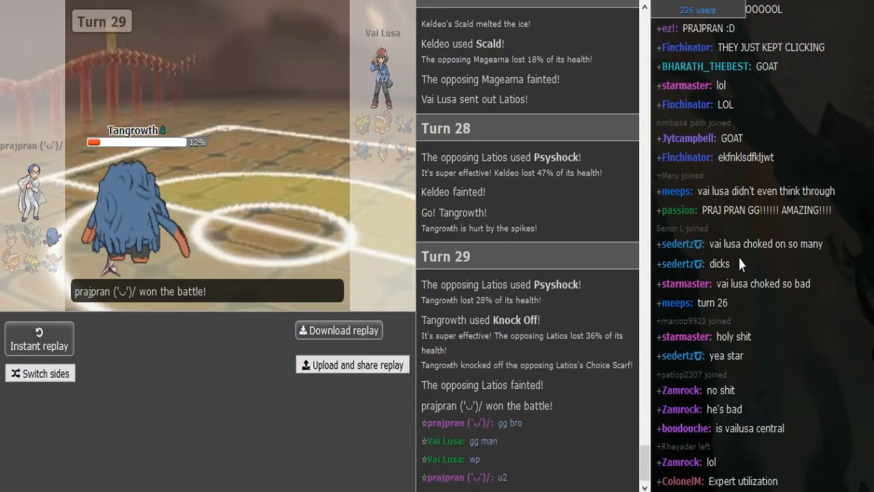
scroll("down", 3)
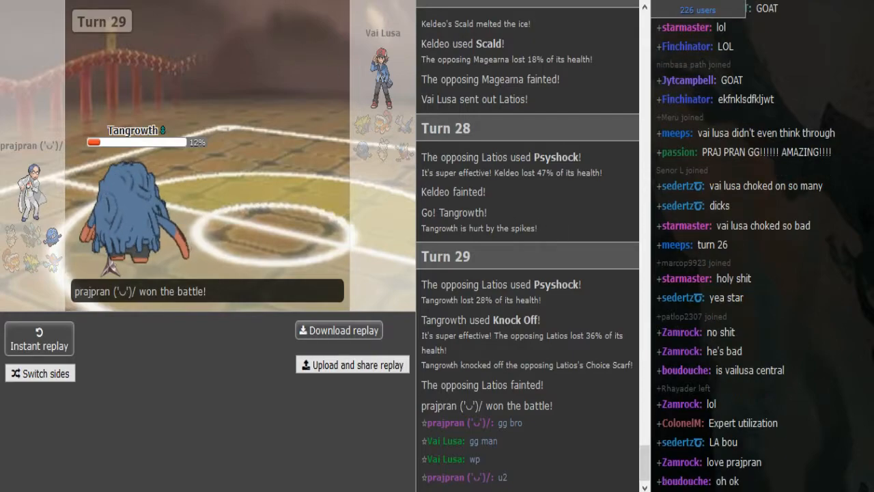
scroll("down", 3)
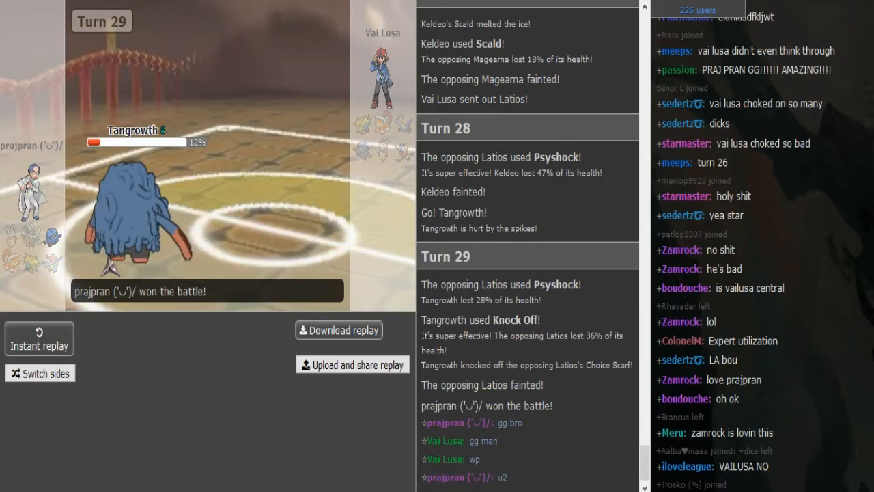
scroll("down", 3)
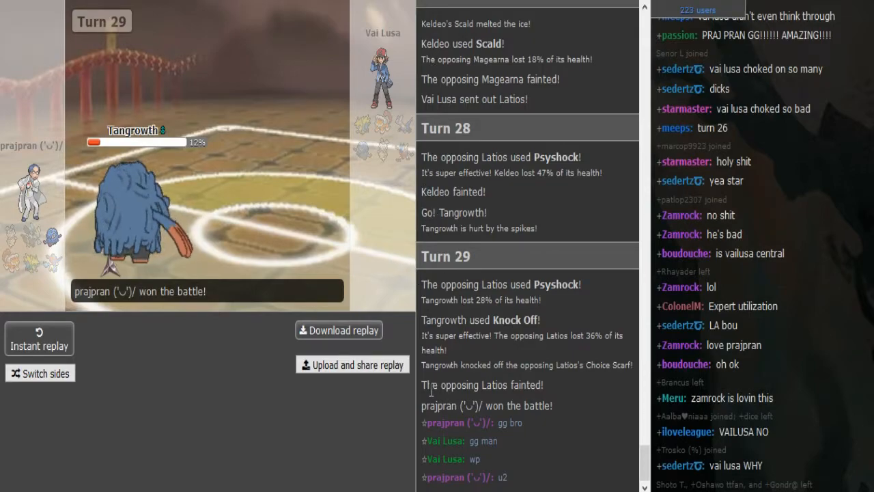
mouse_move(373, 396)
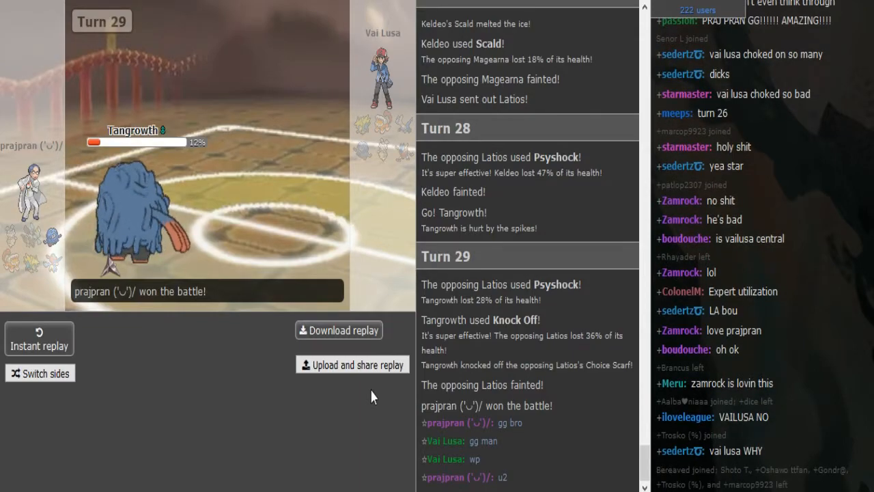
scroll("down", 3)
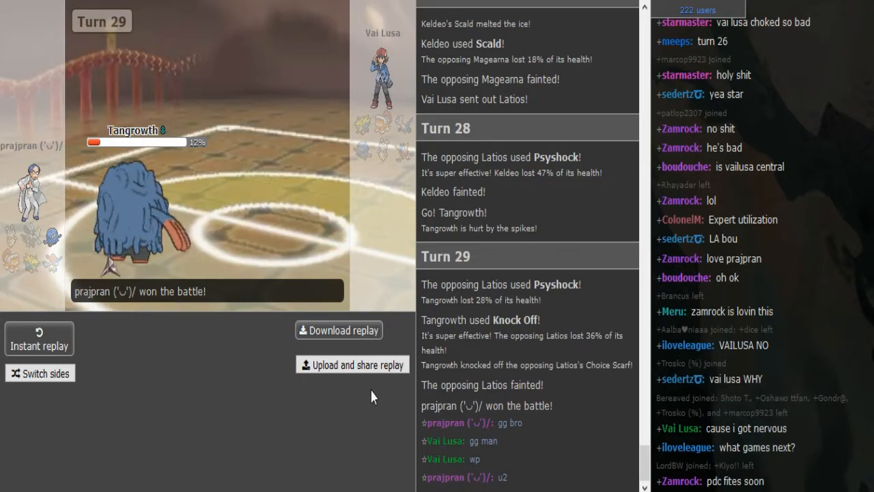
scroll("down", 3)
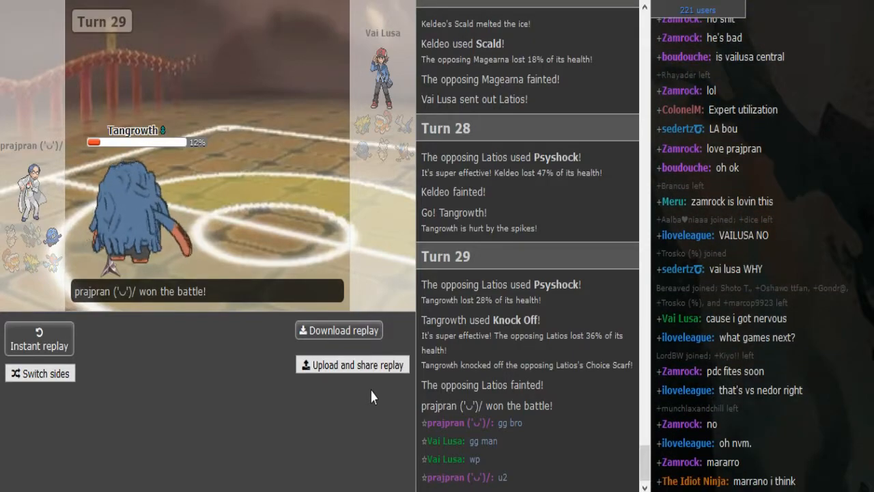
scroll("down", 3)
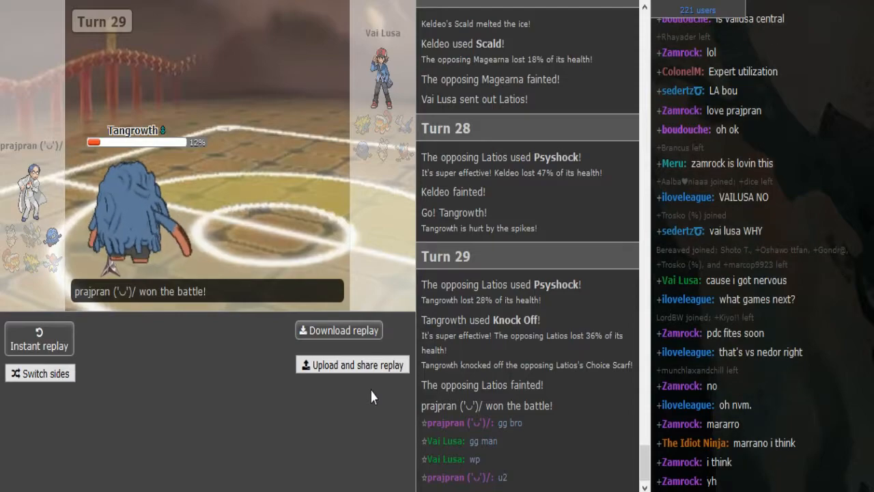